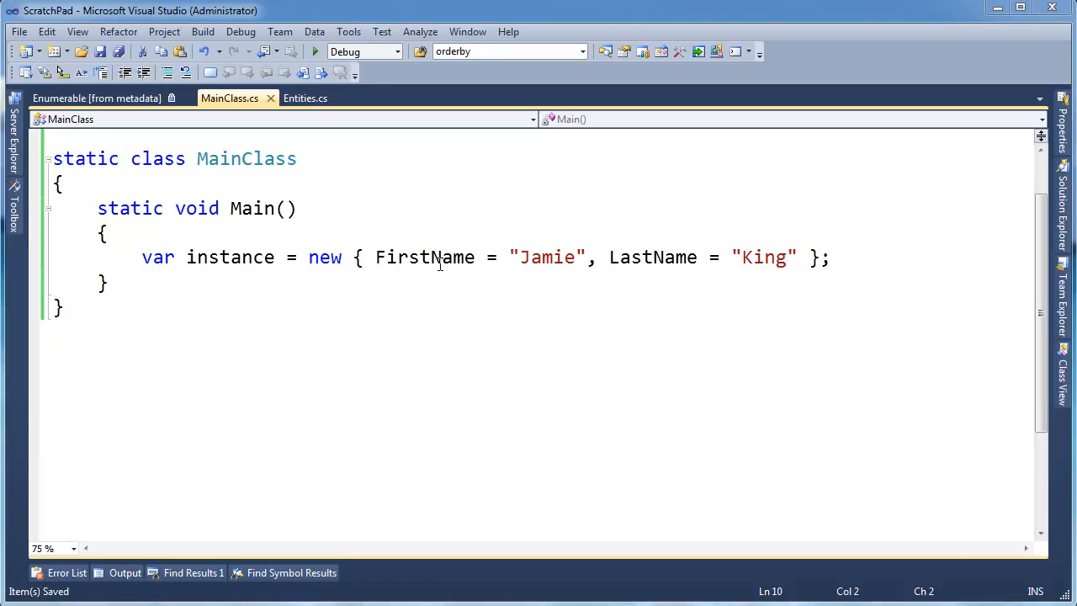
Duplicate the anonymous-type line as instance2 and give its FirstName the value 5.0.
double_click(424, 258)
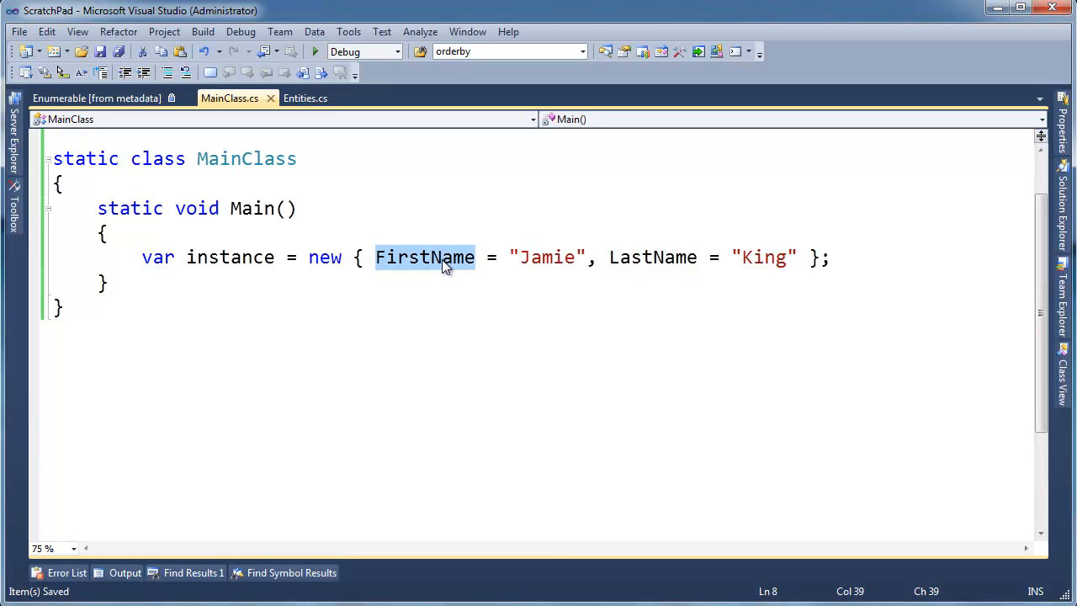
double_click(653, 256)
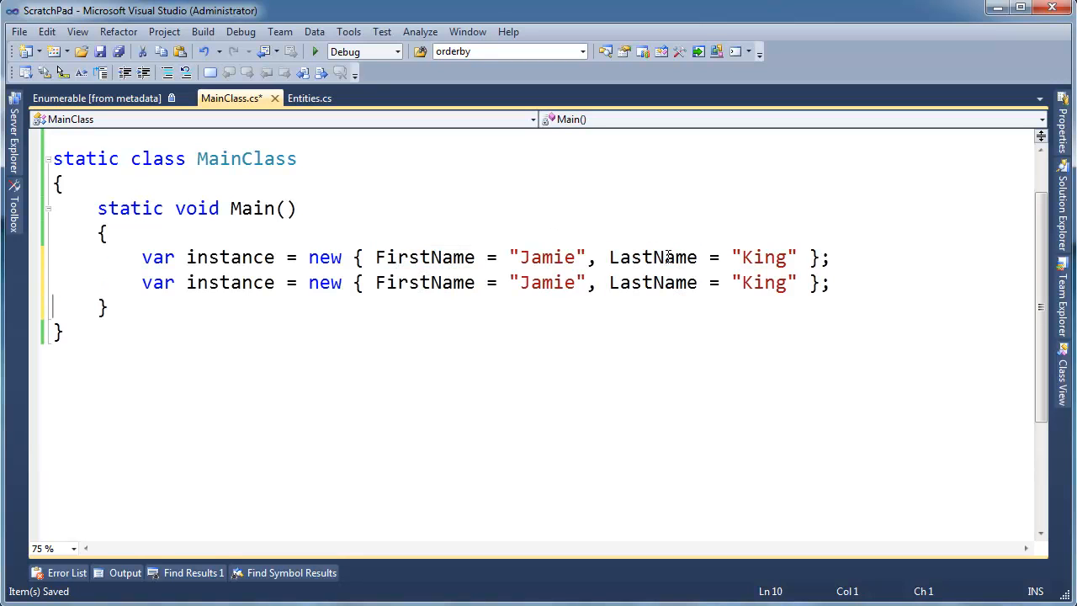
type("2")
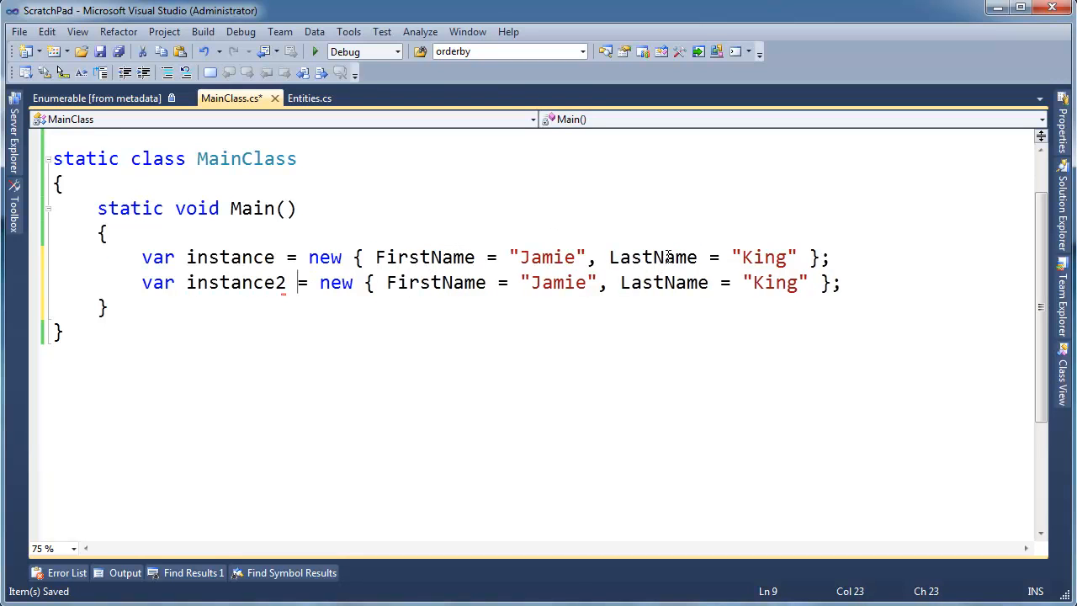
double_click(557, 283)
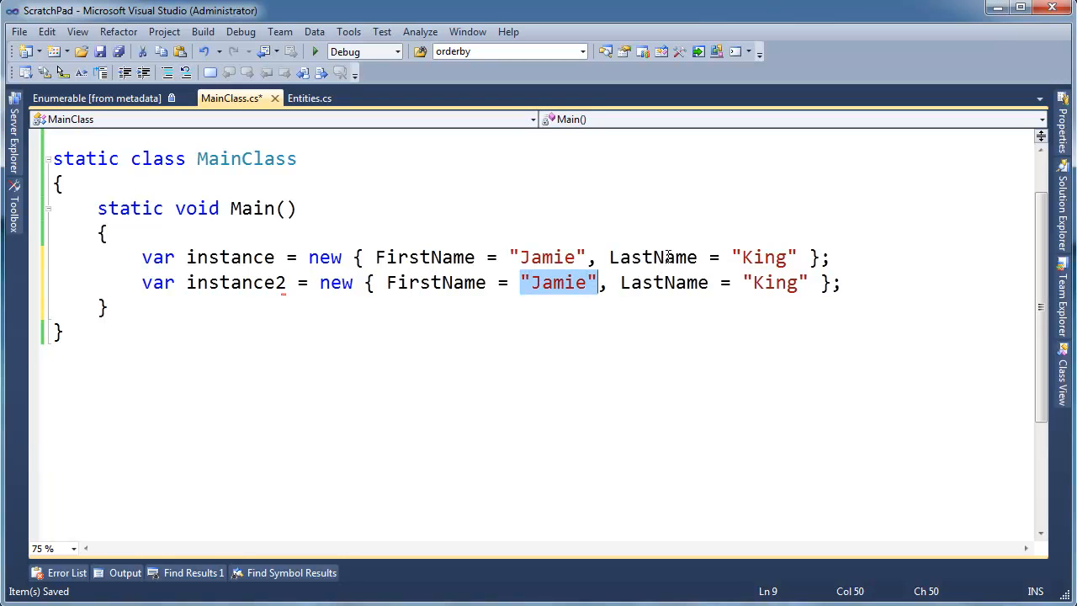
type("5.0")
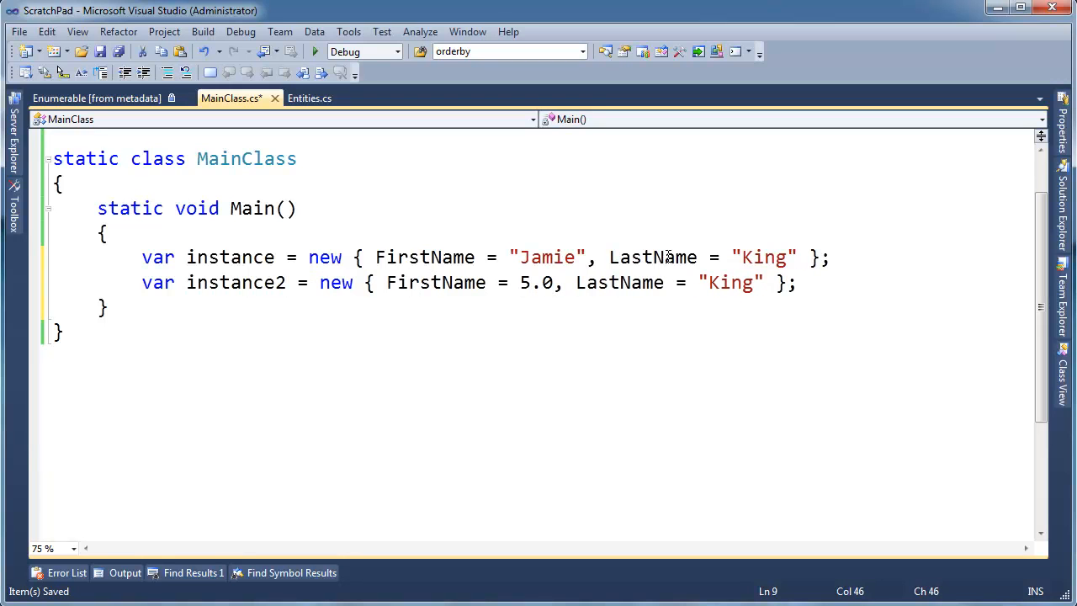
Highlight the 5.0 value and the first object's "Jamie" and "King" strings while explaining.
double_click(437, 283)
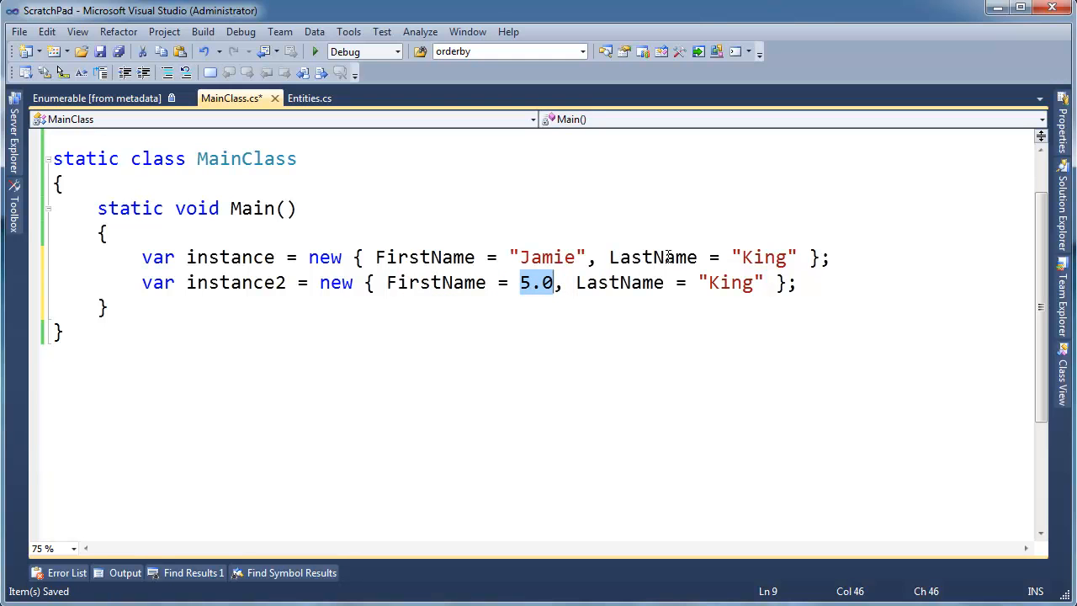
double_click(619, 282)
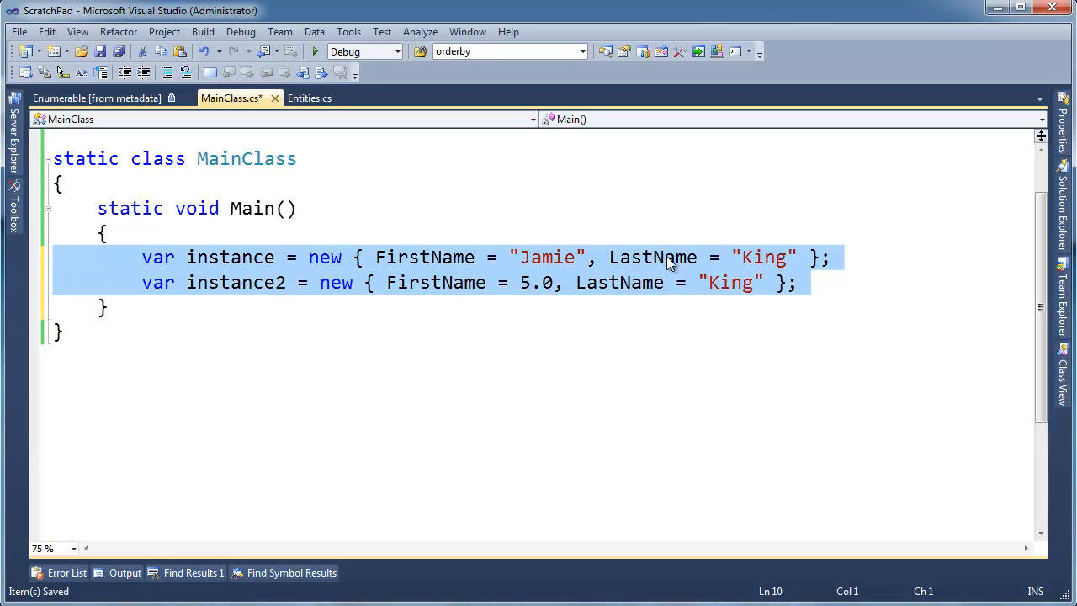
left_click(653, 256)
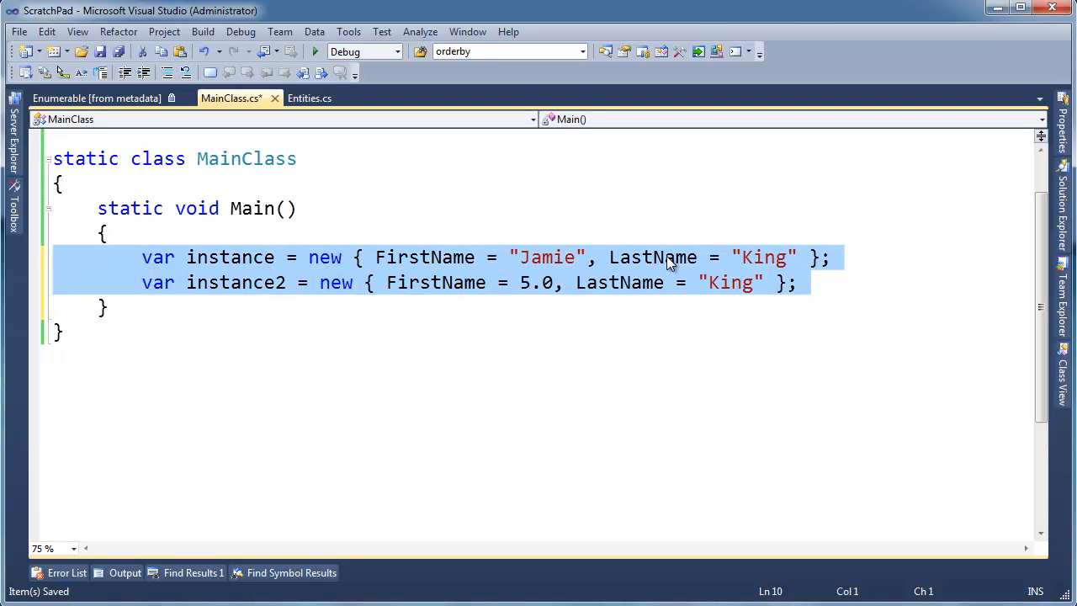
double_click(547, 258)
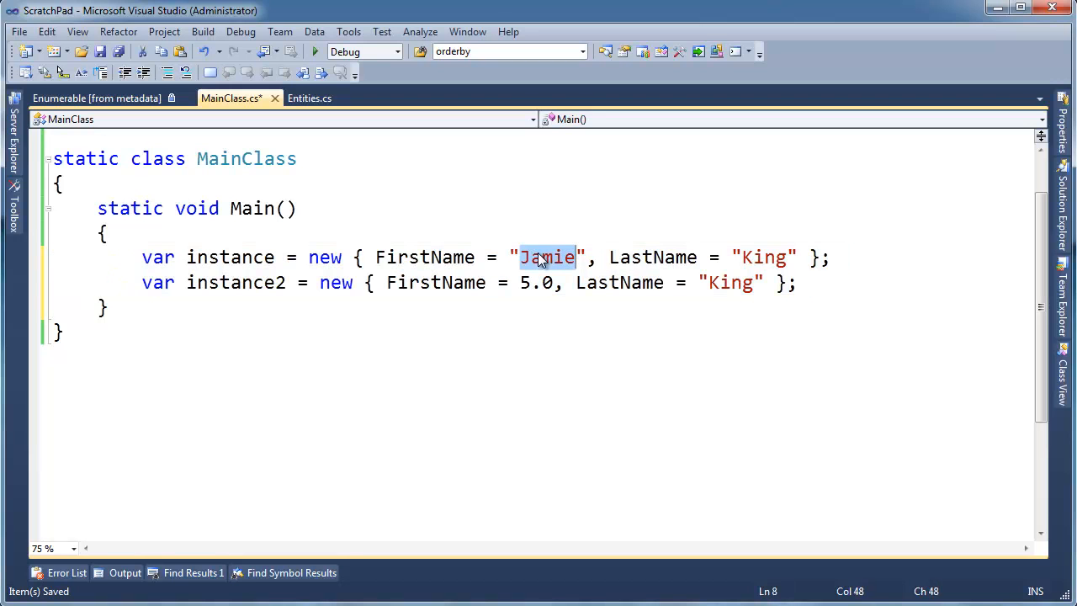
double_click(762, 256)
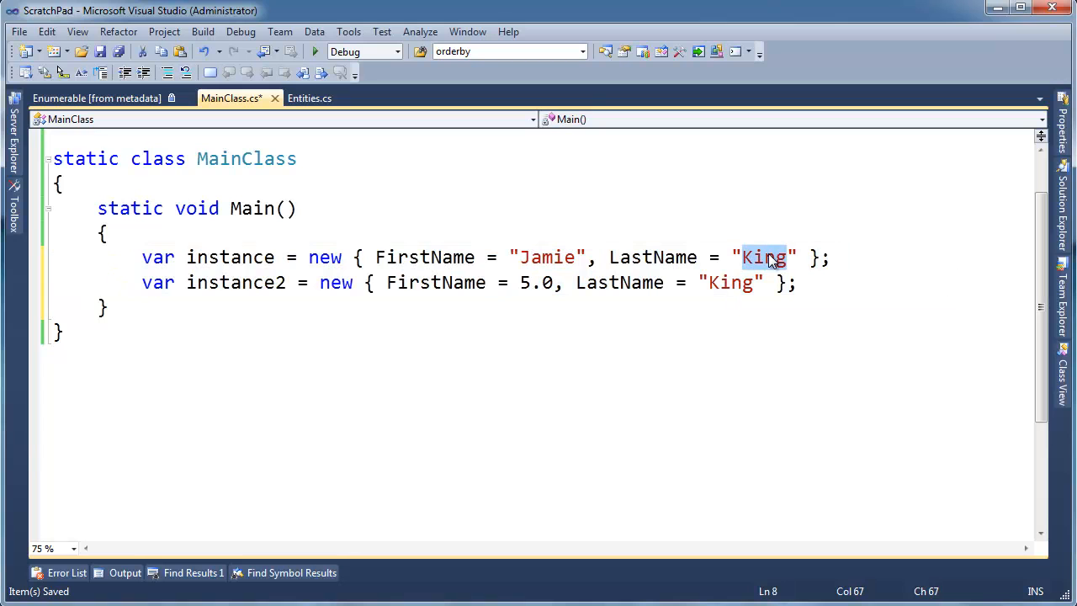
mouse_move(640, 263)
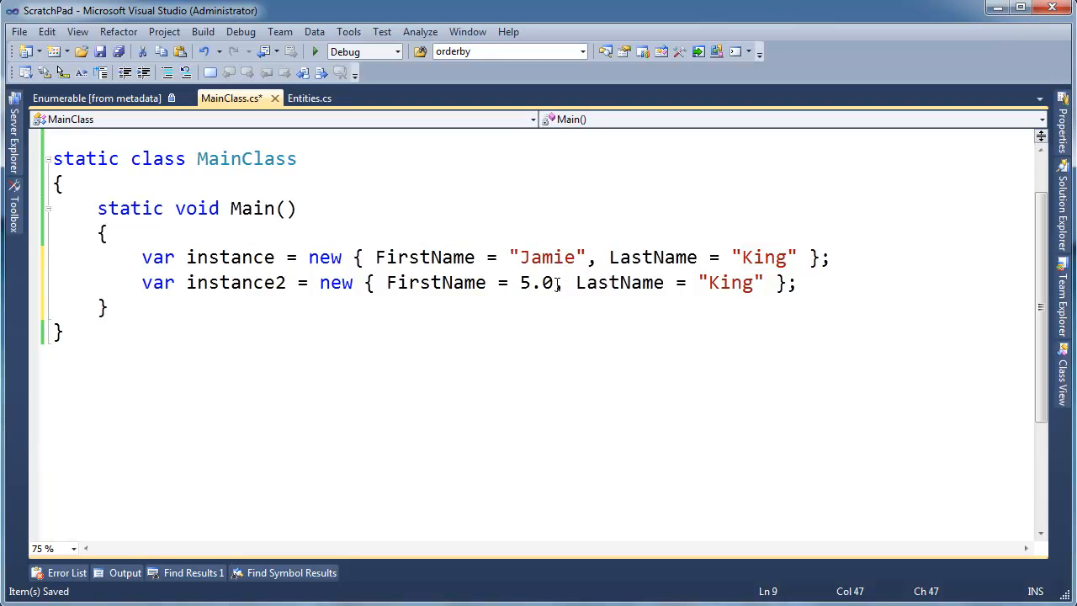
double_click(535, 283)
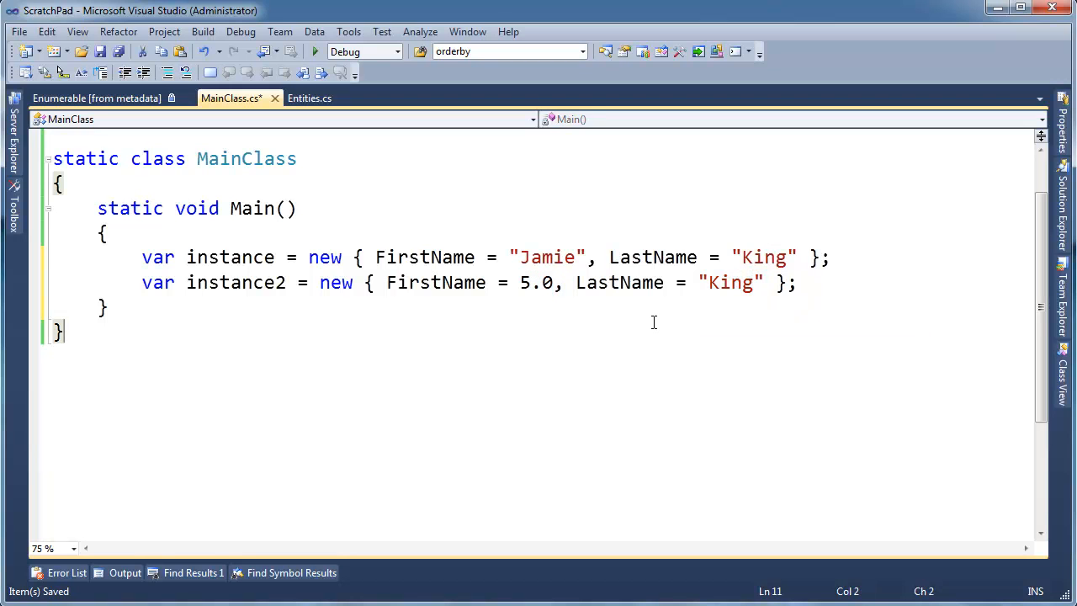
Add Console.WriteLine lines printing each instance's GetType() and run the program.
type("c")
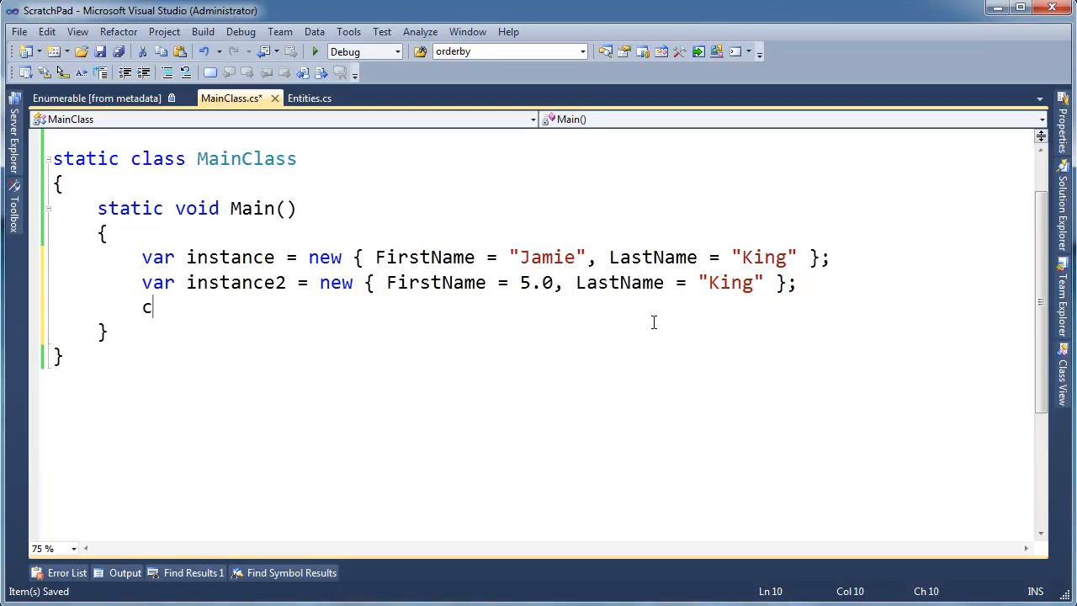
type("onsole.WriteLine(instance2);")
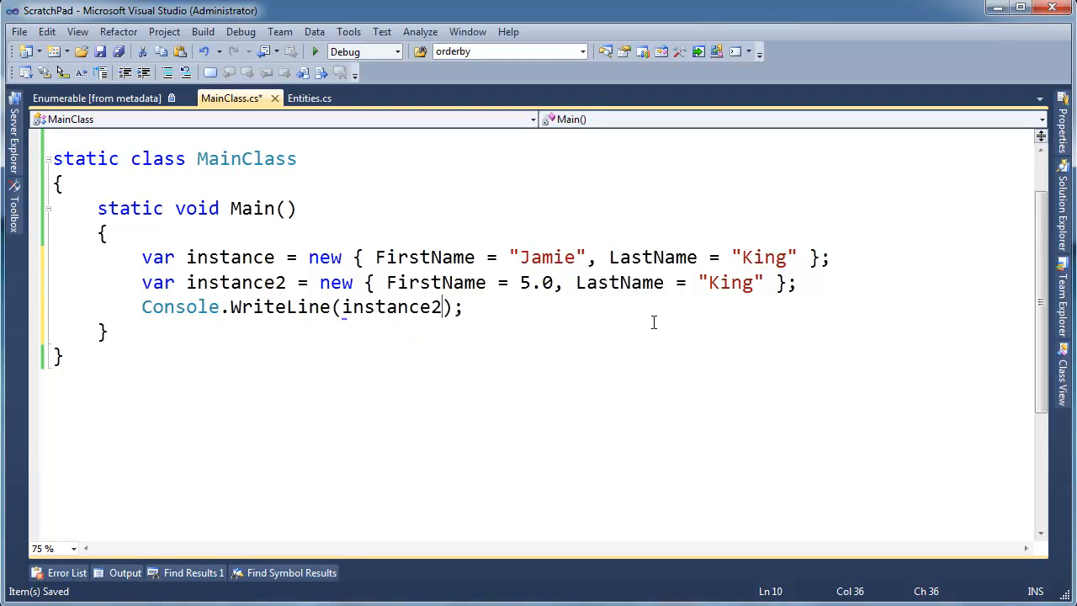
type(".GetHashCode")
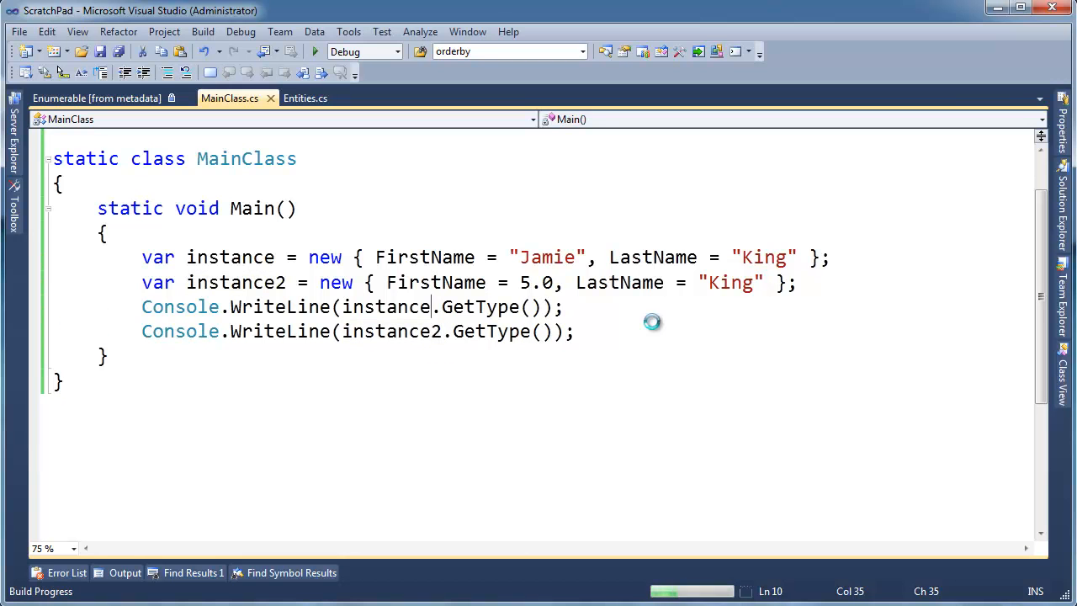
key("F5")
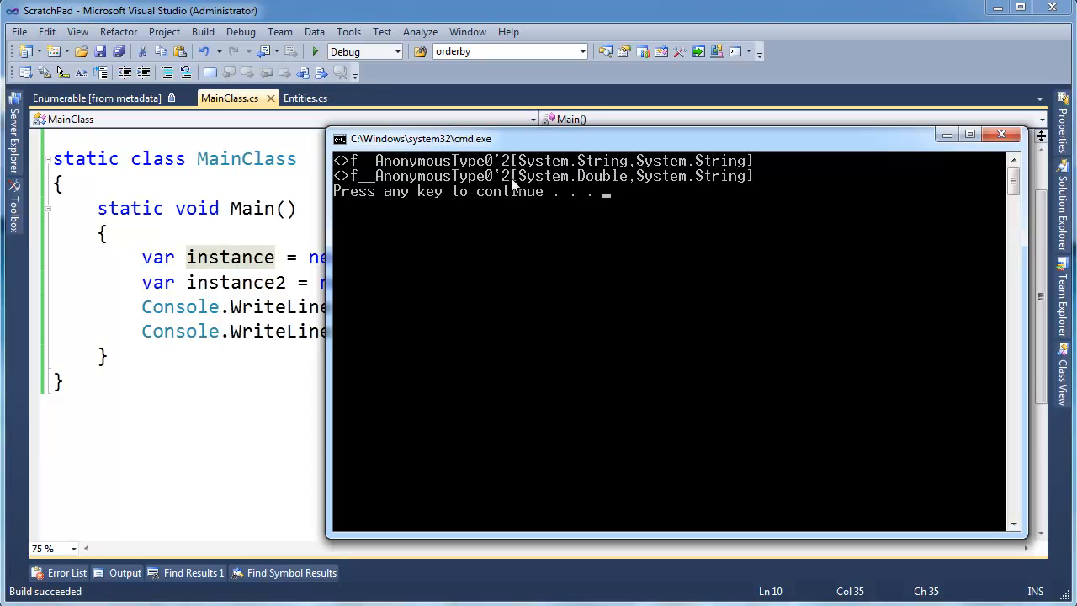
mouse_move(607, 173)
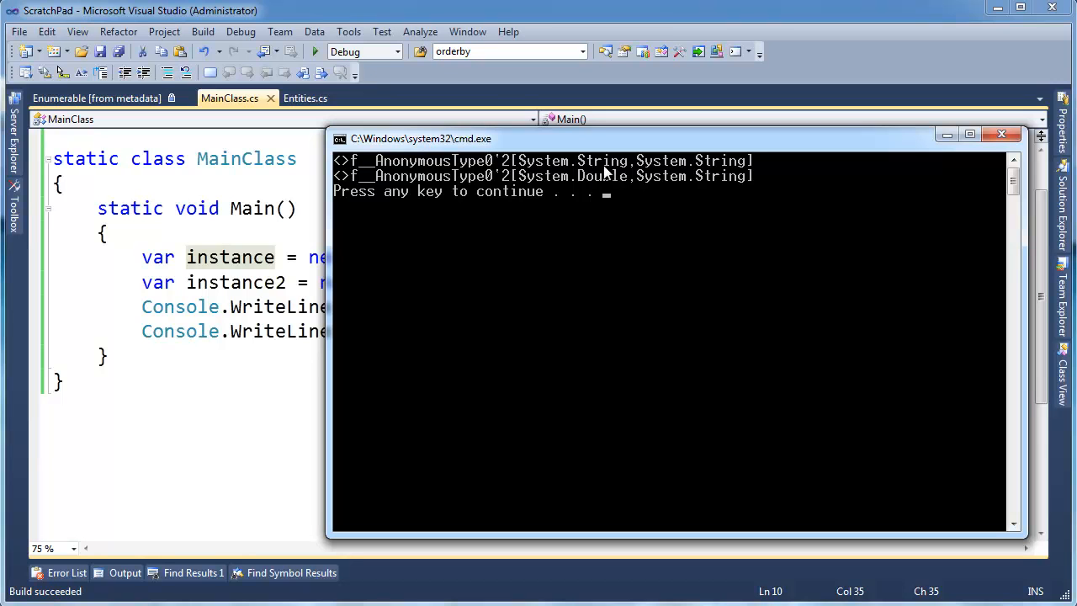
mouse_move(585, 188)
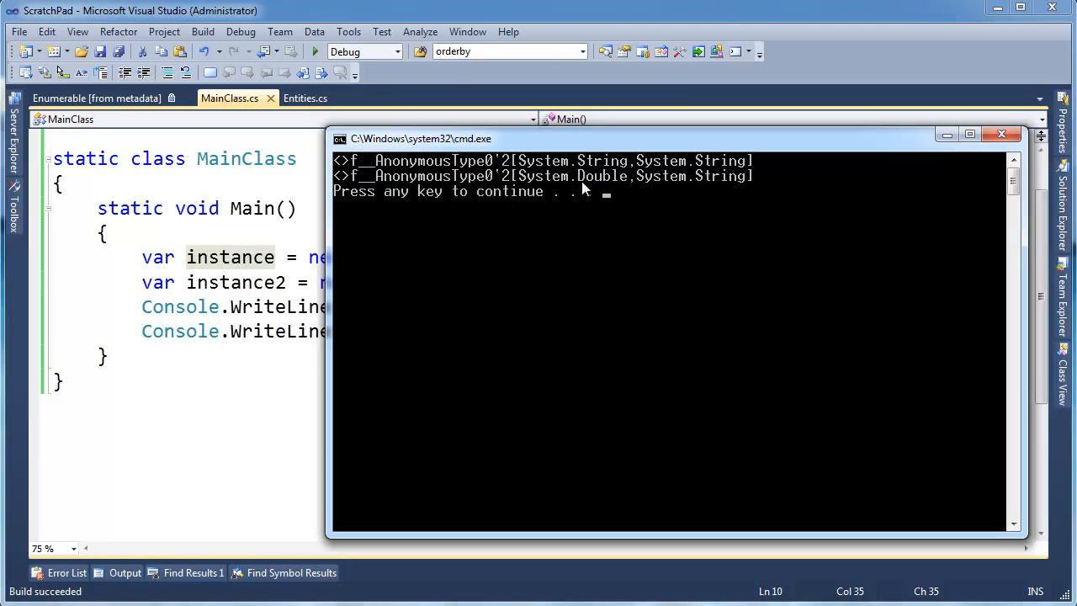
mouse_move(725, 179)
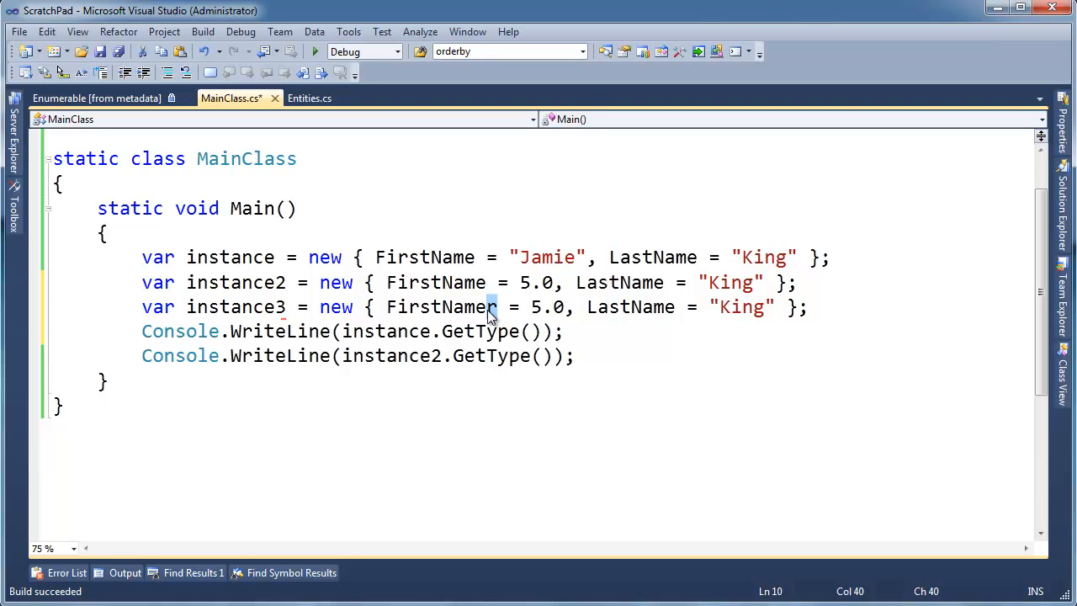
Rename instance3's property to FirstNamer so it forms a separate anonymous type.
double_click(436, 307)
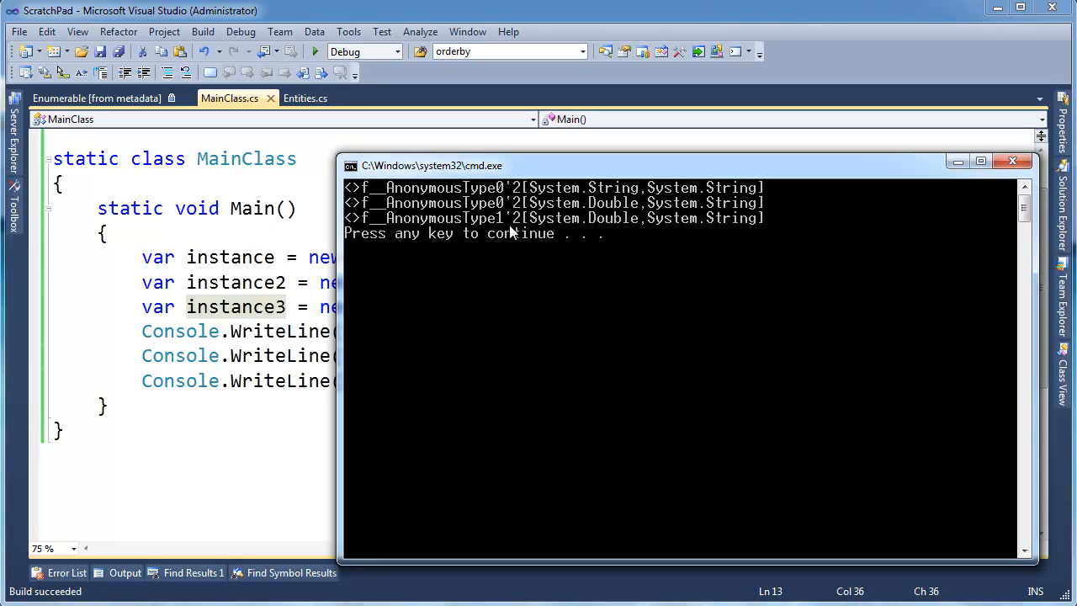
mouse_move(509, 229)
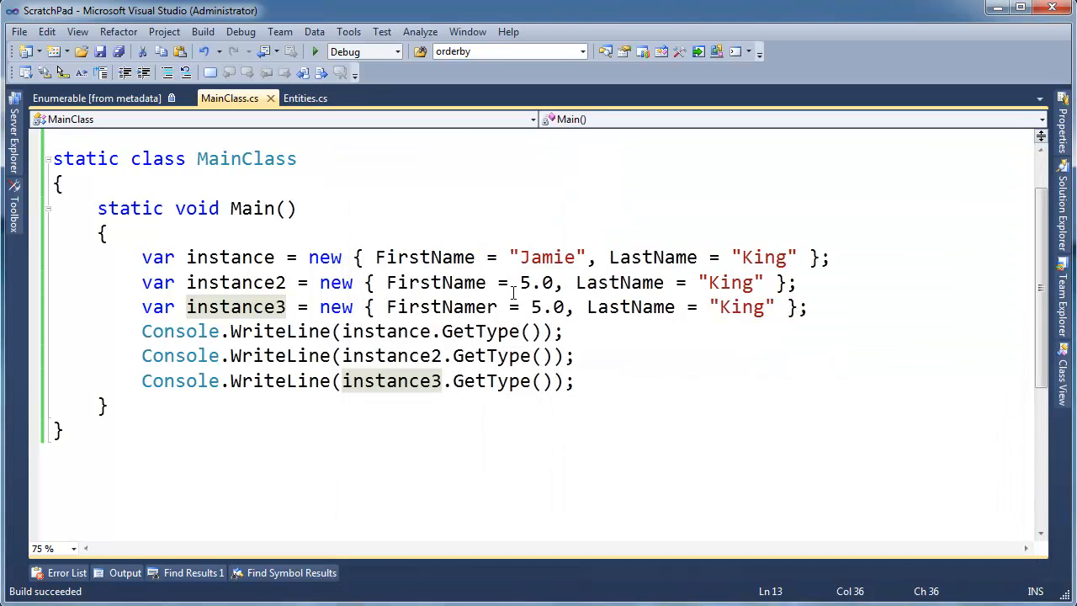
mouse_move(454, 549)
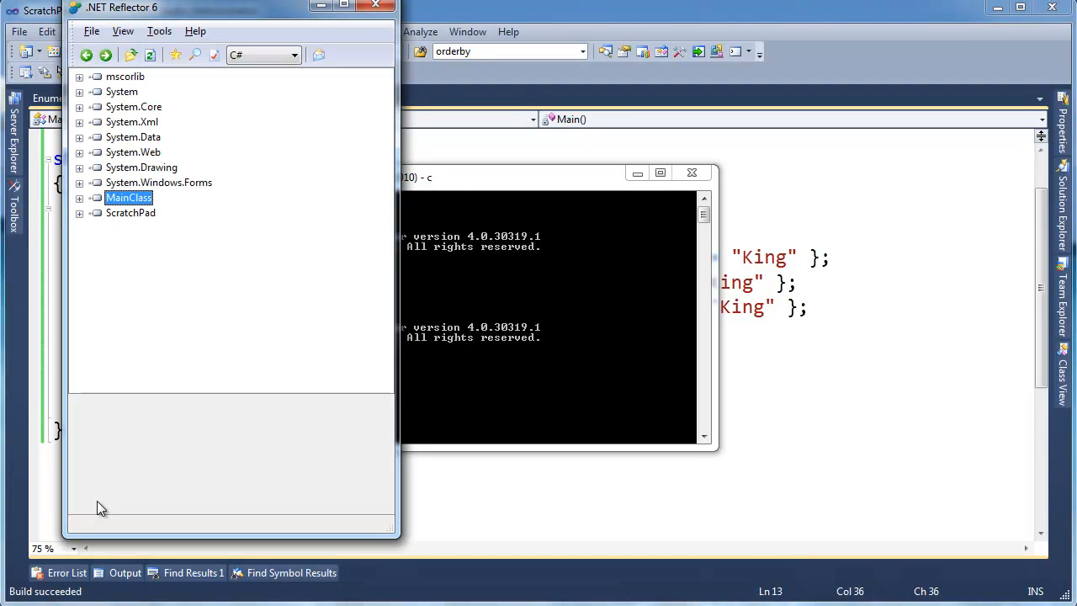
Select MainClass.exe and view the decompiled AnonymousType0 and AnonymousType1 classes.
left_click(79, 198)
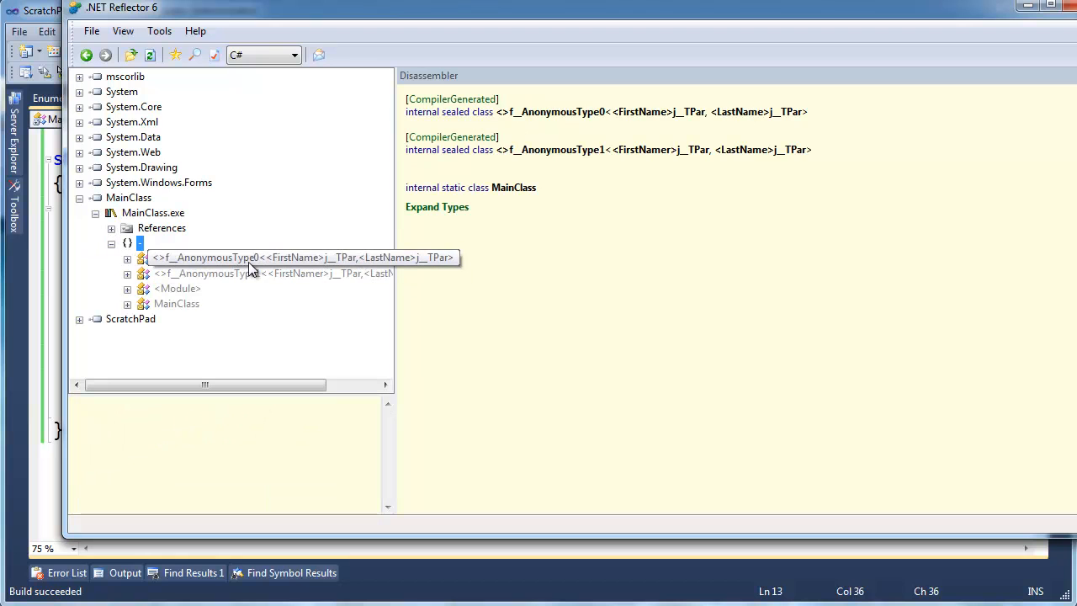
left_click(206, 258)
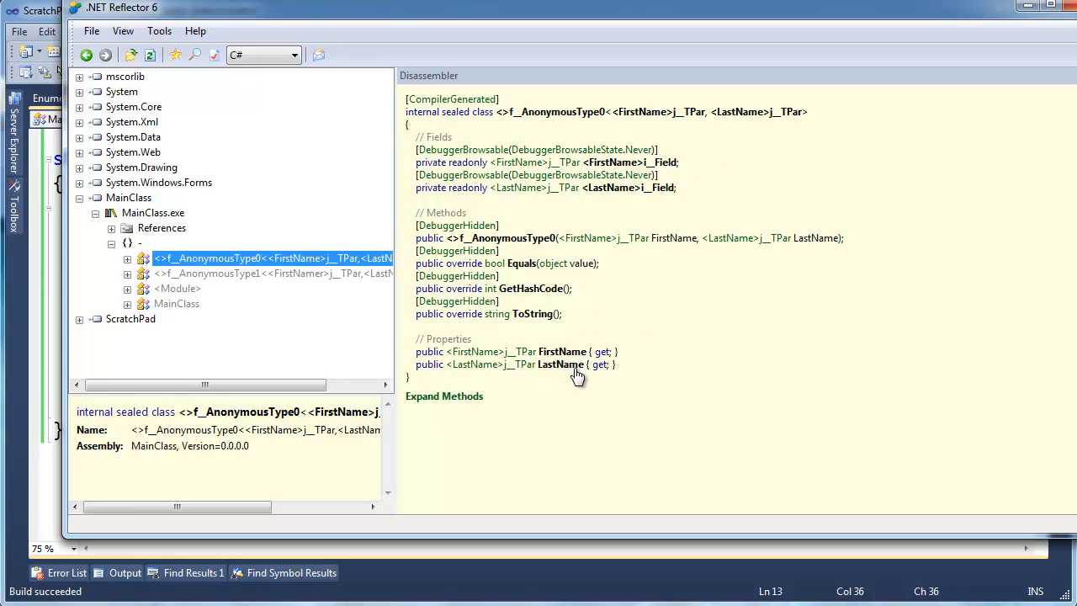
left_click(273, 272)
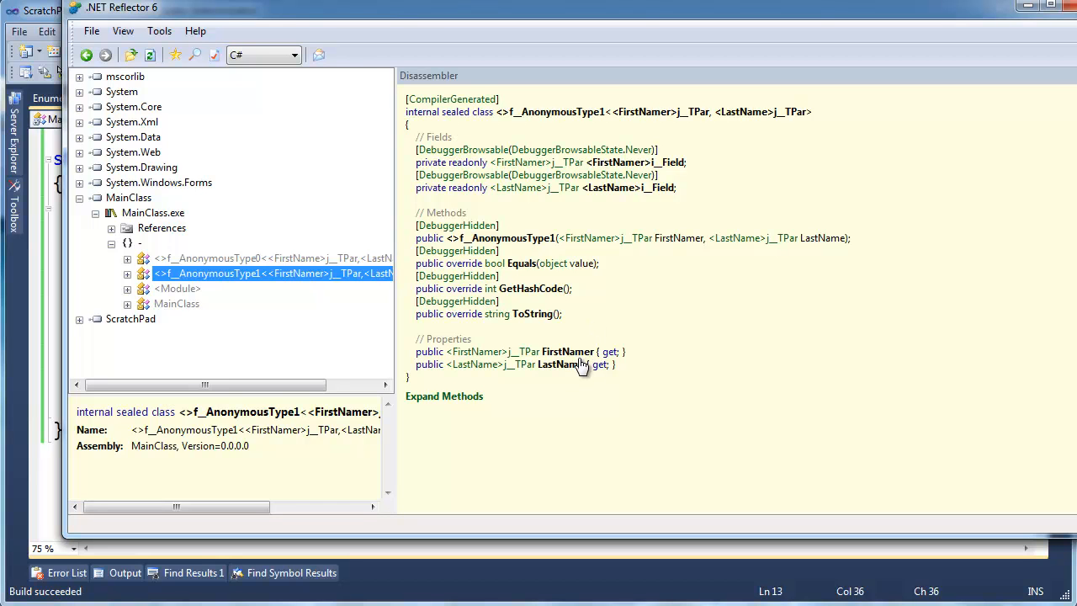
mouse_move(581, 328)
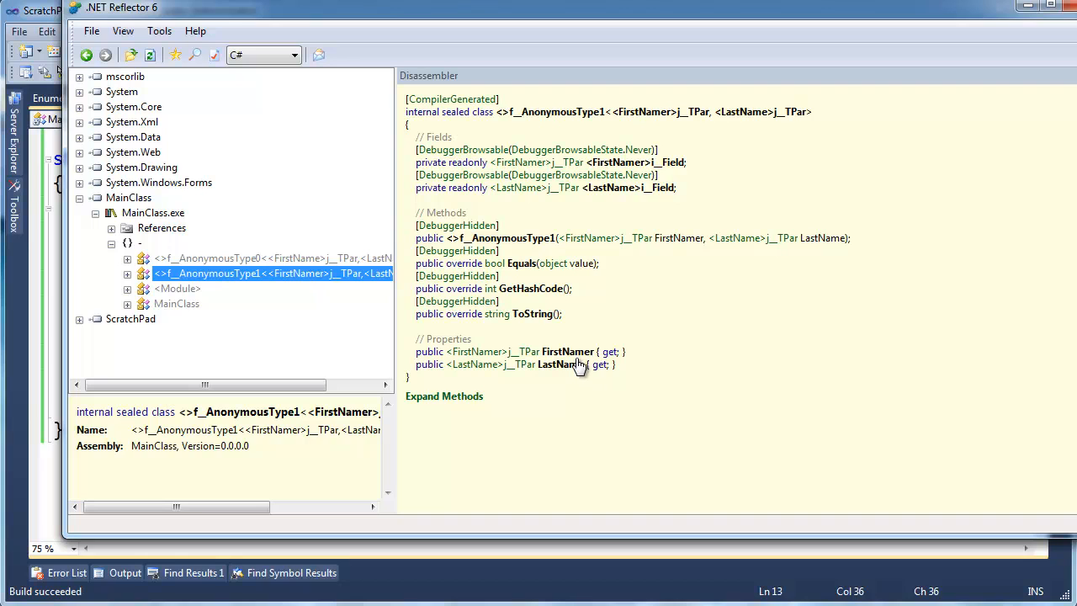
mouse_move(579, 365)
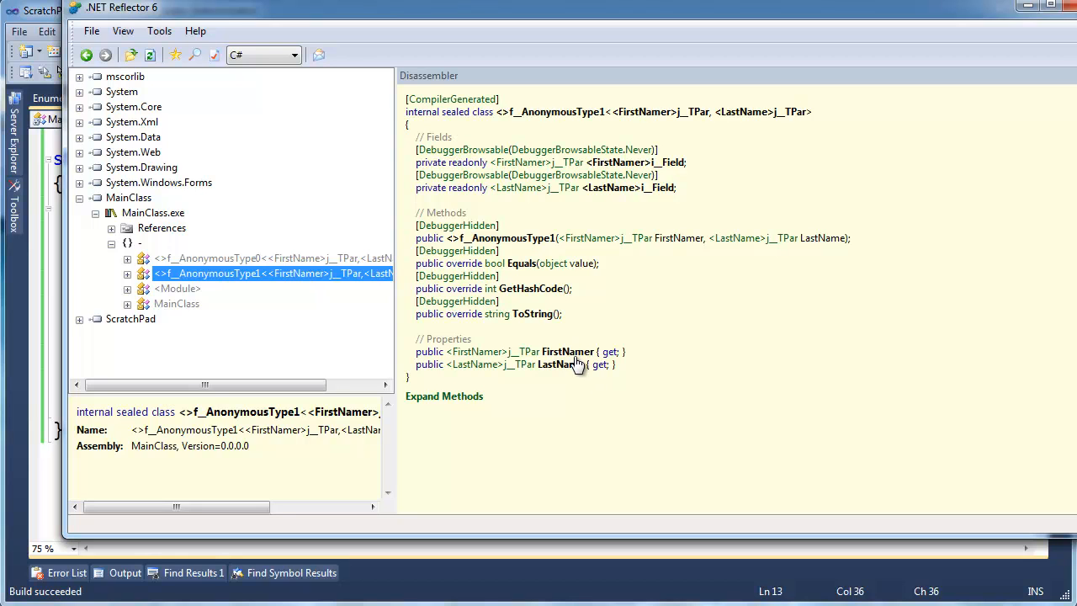
mouse_move(582, 362)
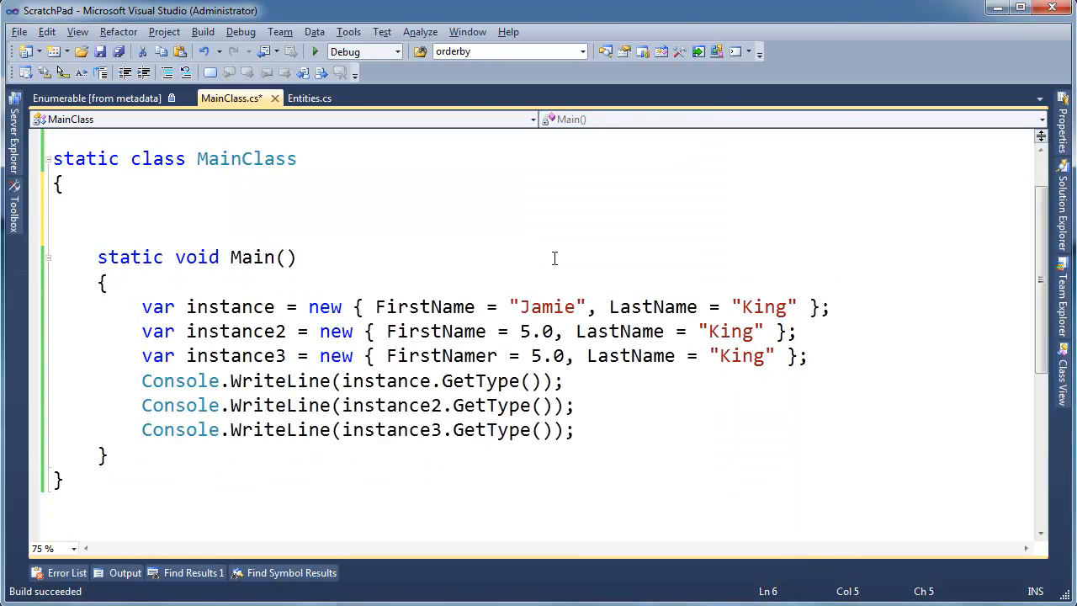
Declare class at1<T, R> with a public T FirstName { get; set; } auto-property.
type("class")
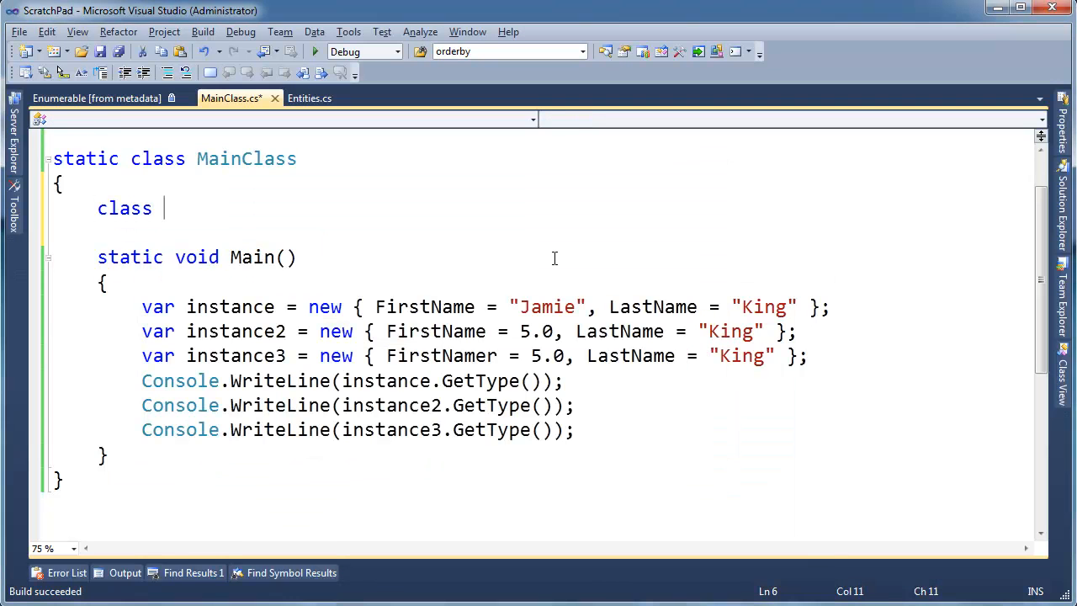
type("at1<")
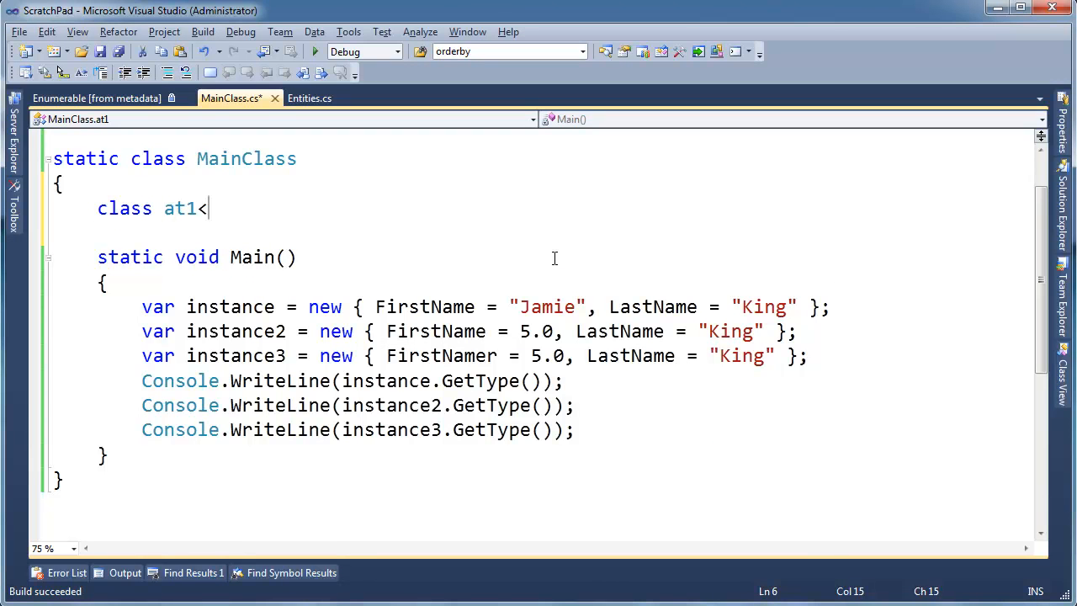
type("T>")
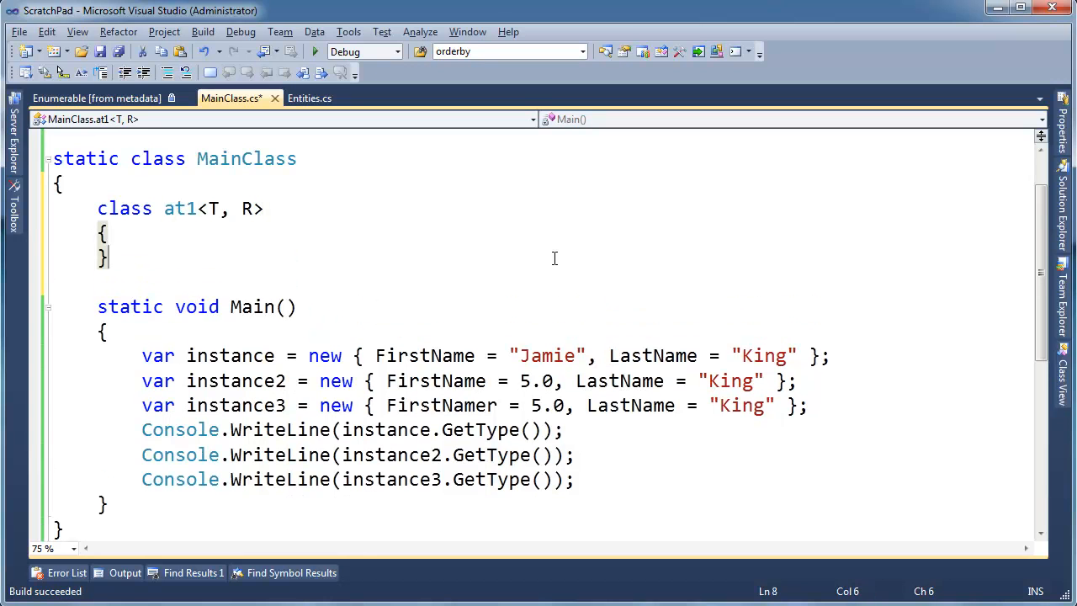
key("Enter")
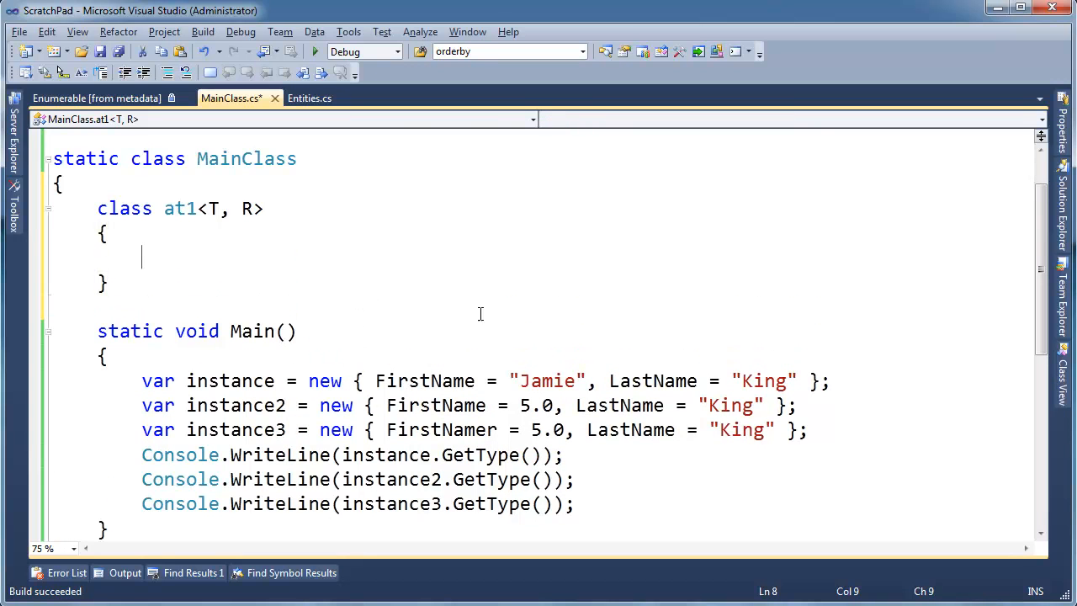
type("public T FirstNam")
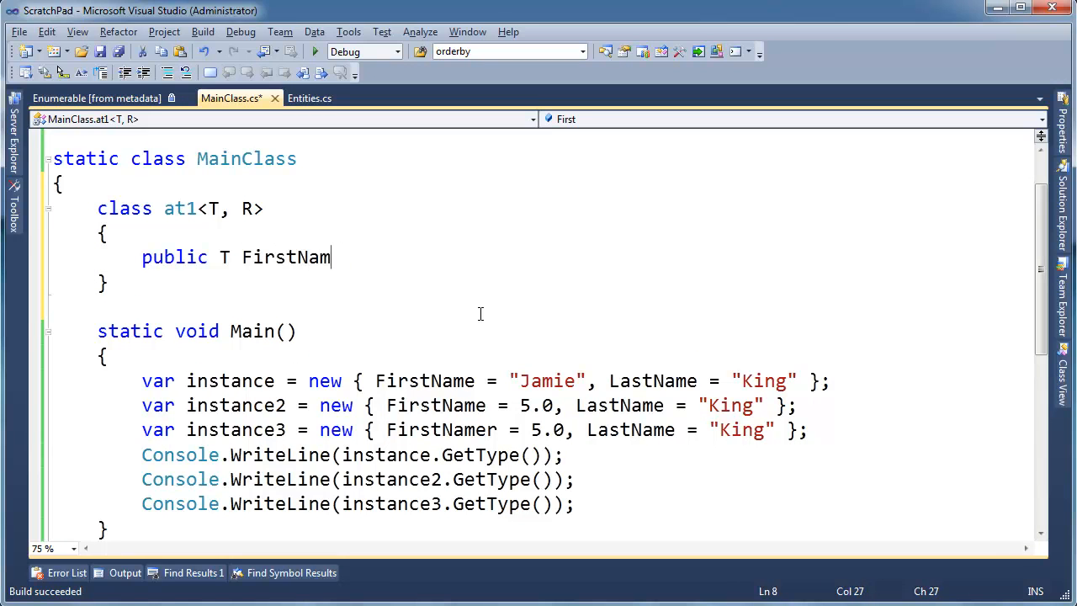
type("e {GetHashCode;set;")
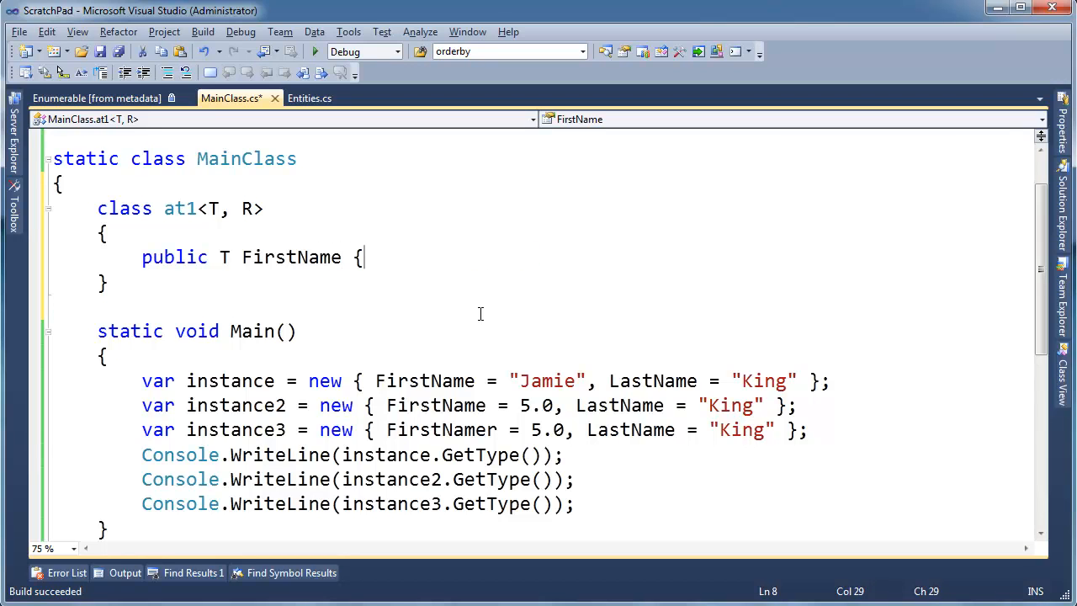
type("get;s")
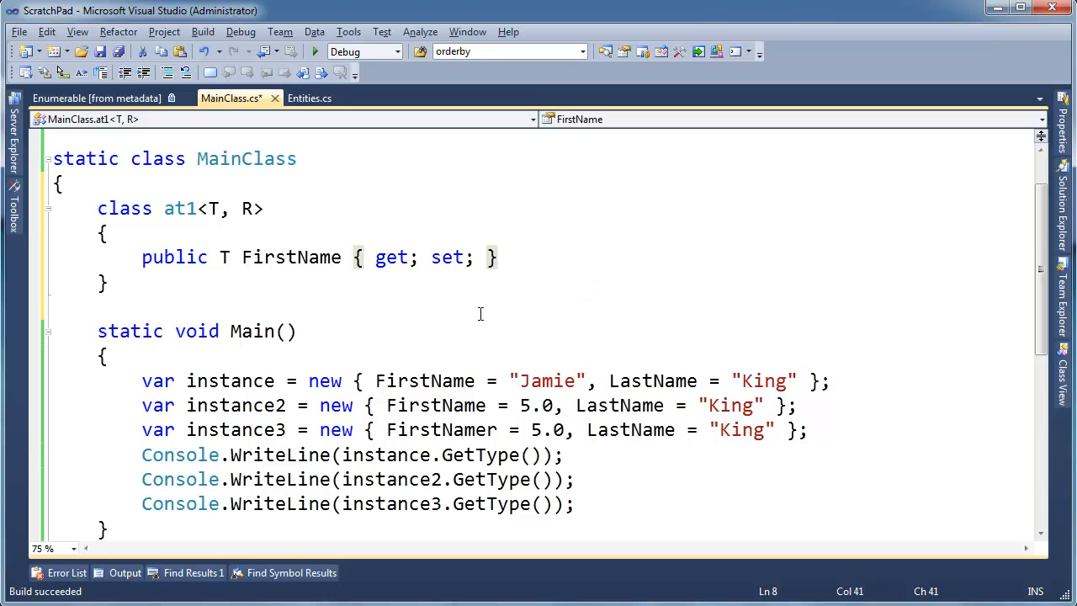
Add the public R LastName { get; set; } auto-property and finish the at1 class.
type("publ")
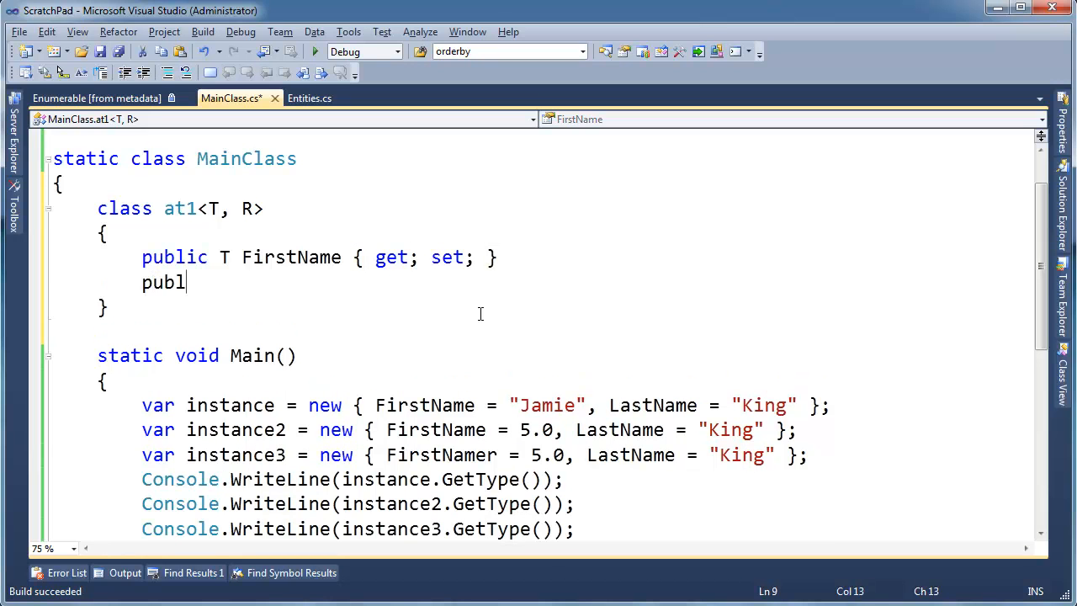
type("ic R")
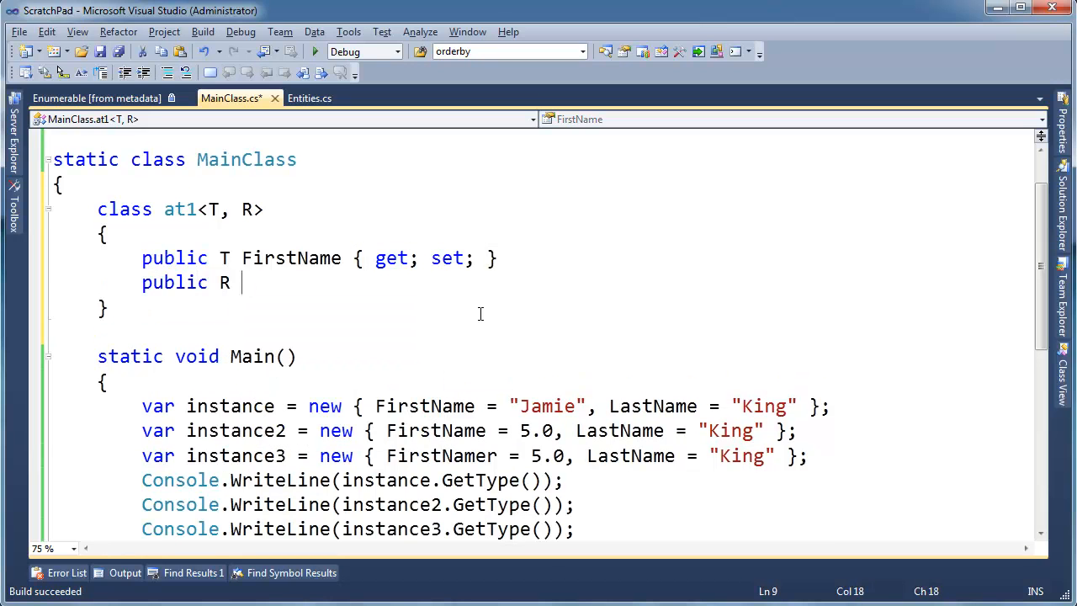
type("LastName")
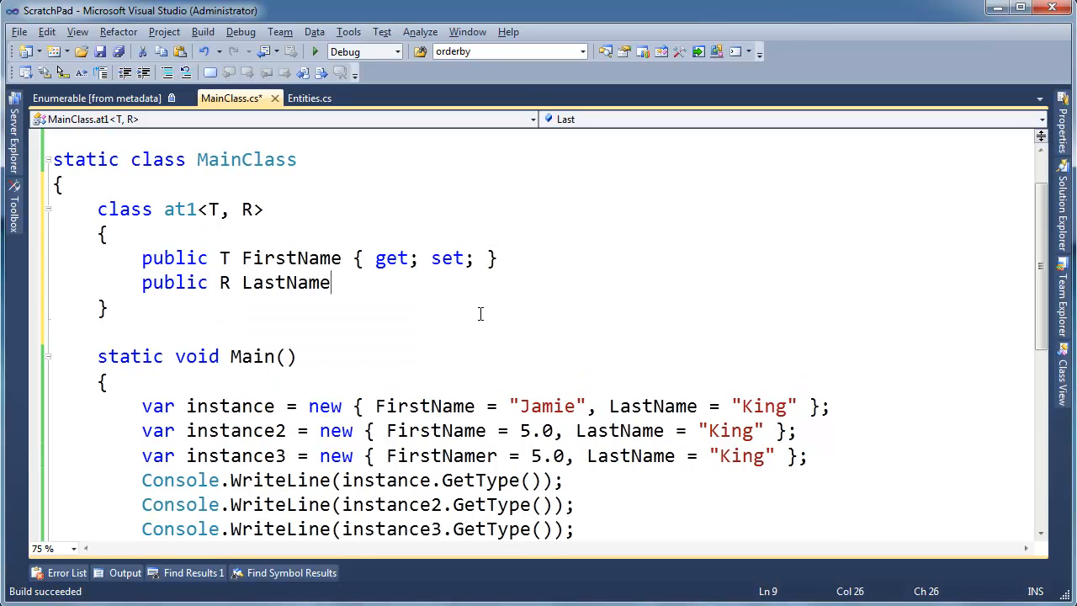
type("{")
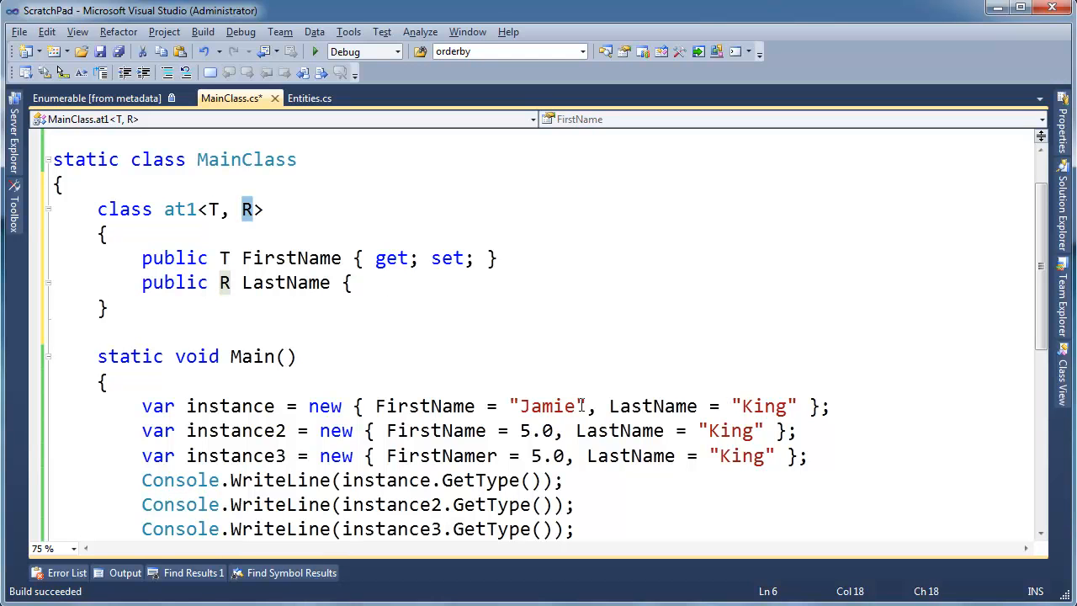
double_click(535, 431)
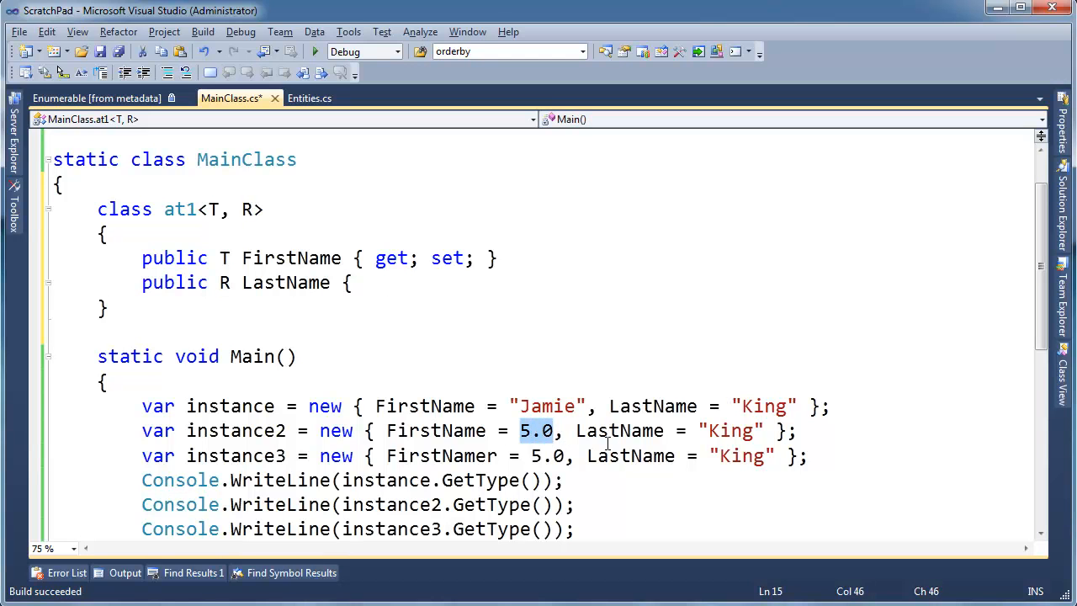
left_click(351, 283)
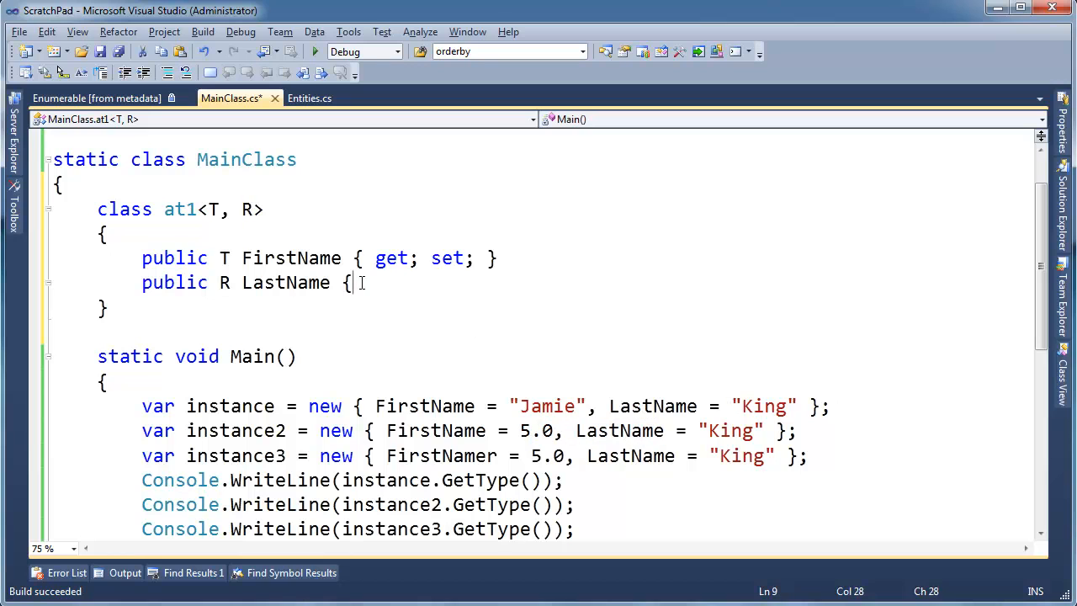
type("get; set; }")
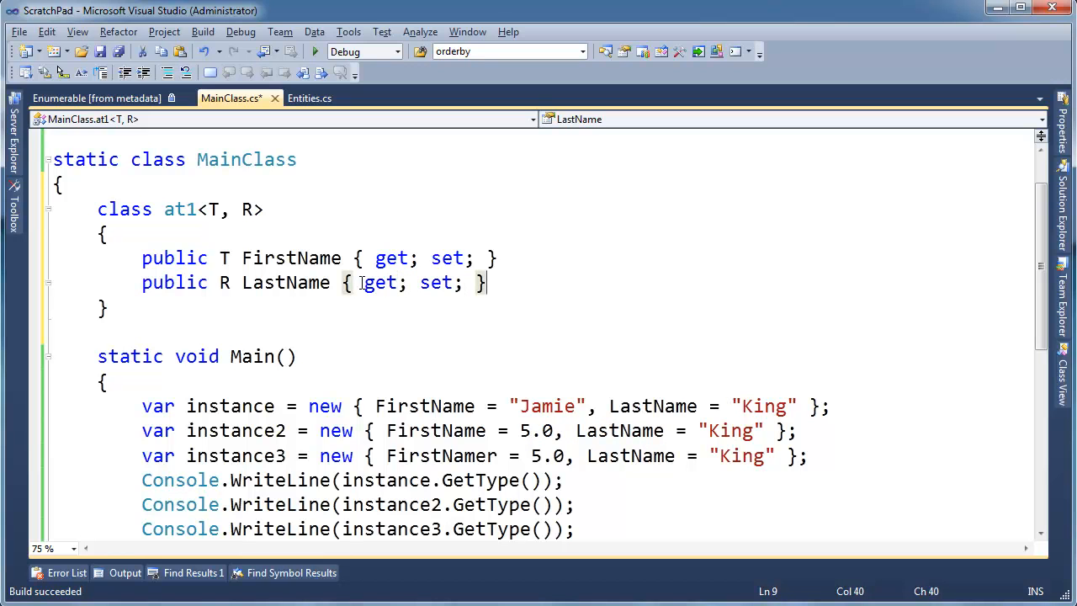
left_click(103, 306)
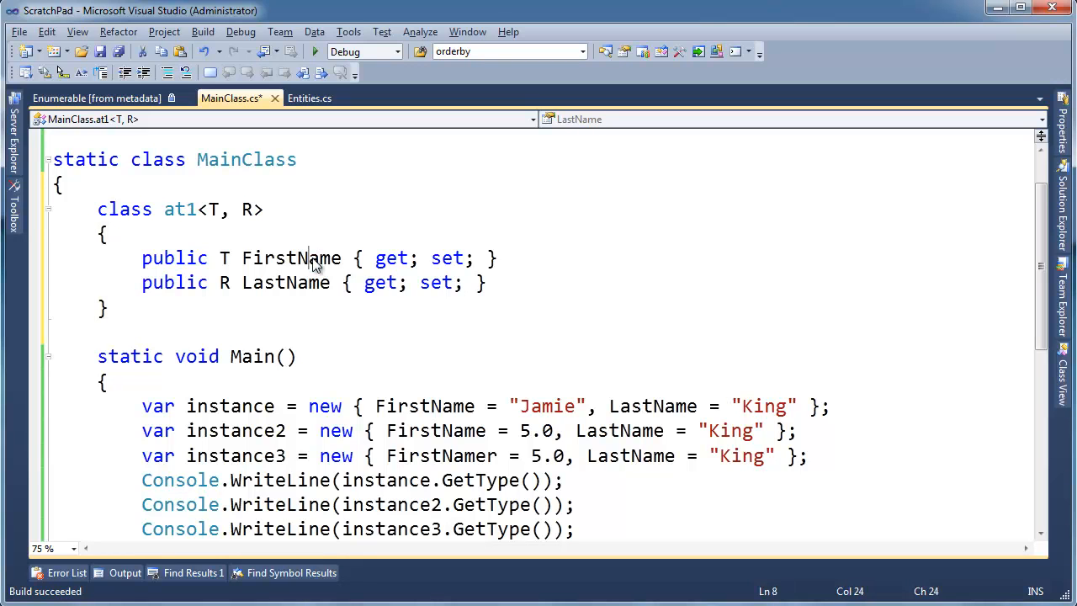
double_click(287, 283)
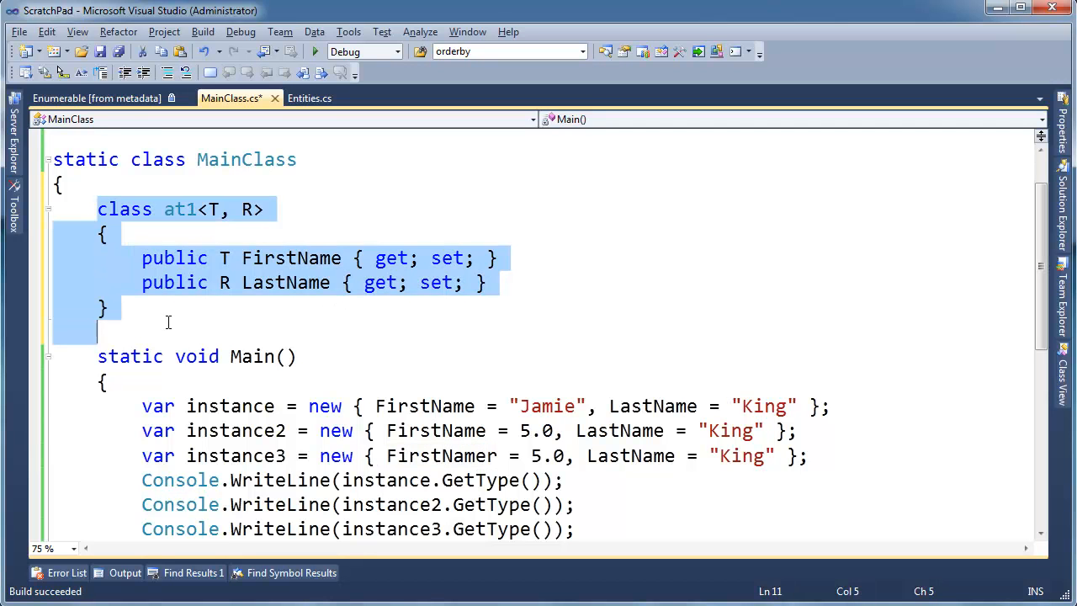
Declare class at2<T, R> with FirstName and LastNamer auto-properties below at1.
double_click(286, 282)
type("class")
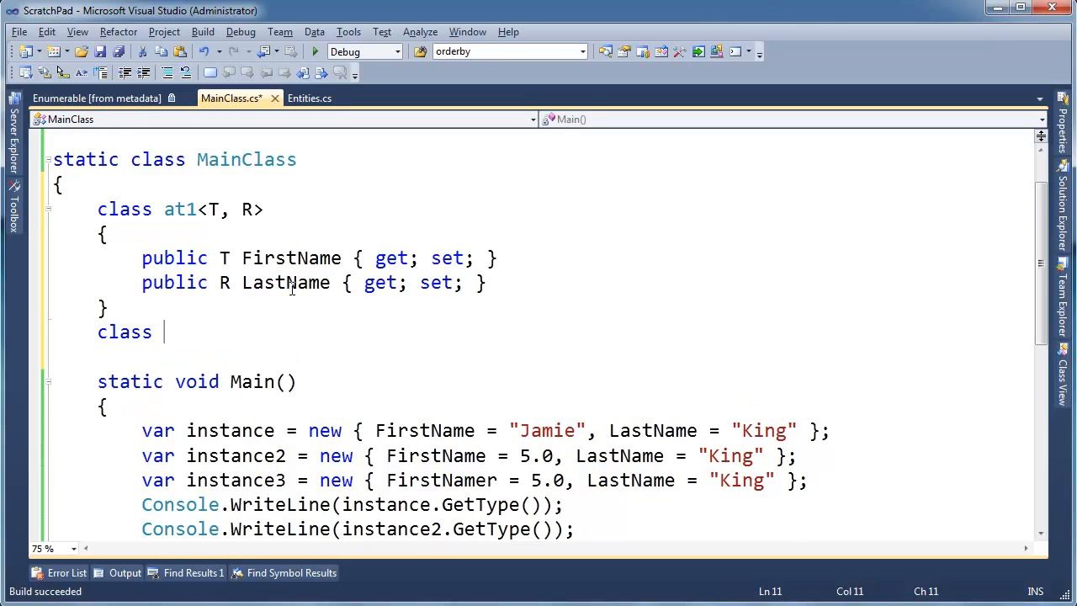
type("at2")
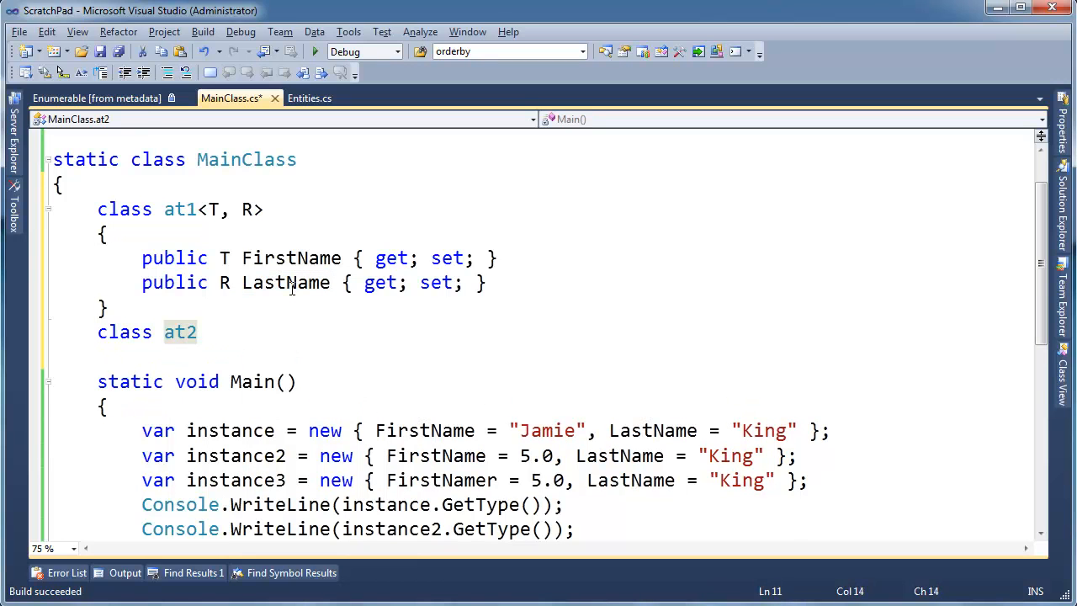
type("{T, R")
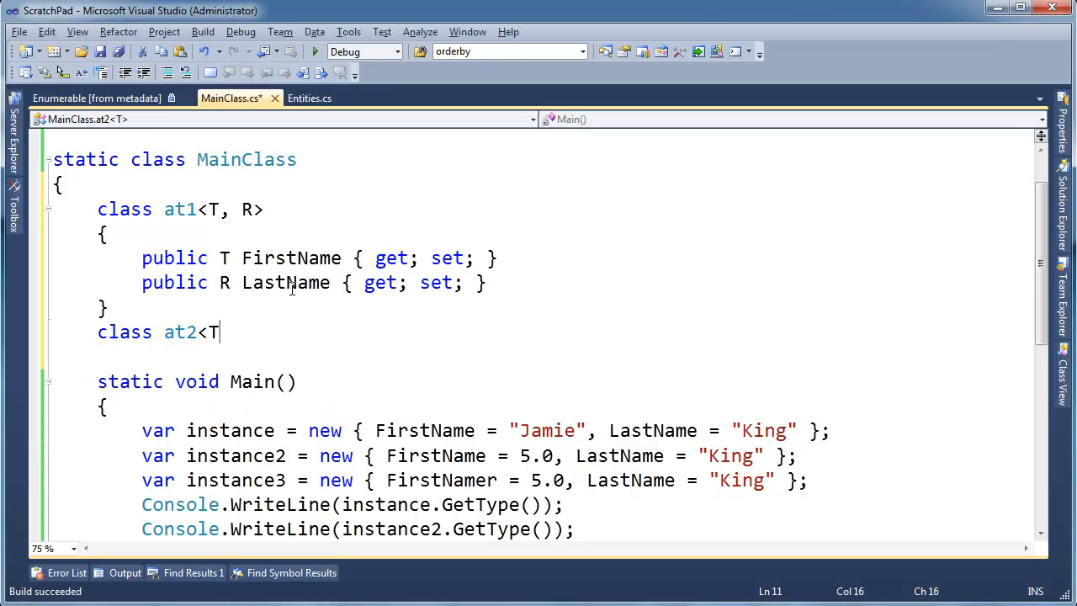
type(", R>")
type("}")
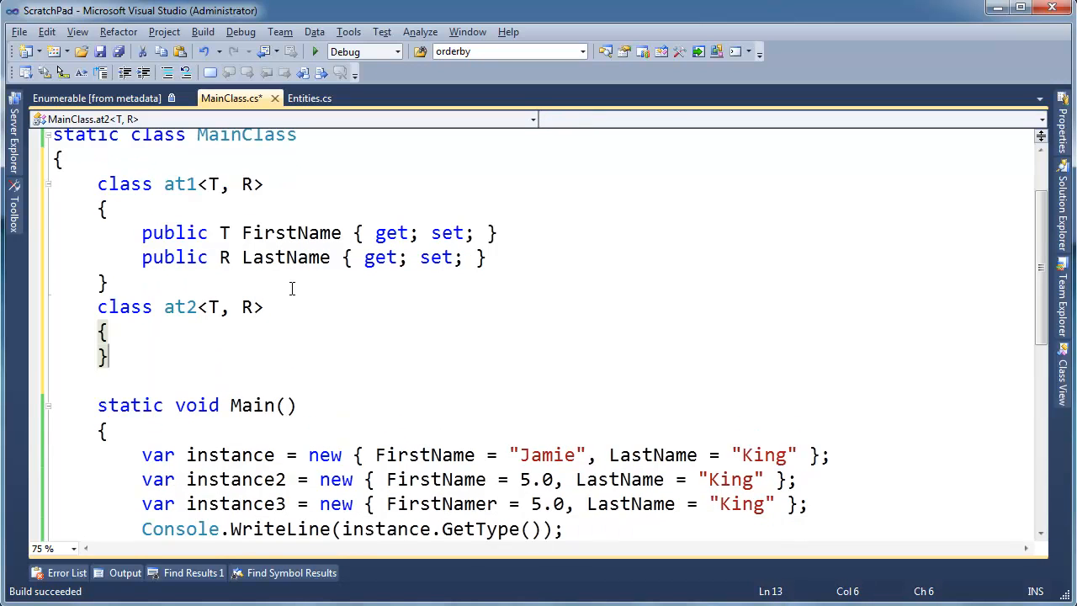
type("public R LastName { get; set;")
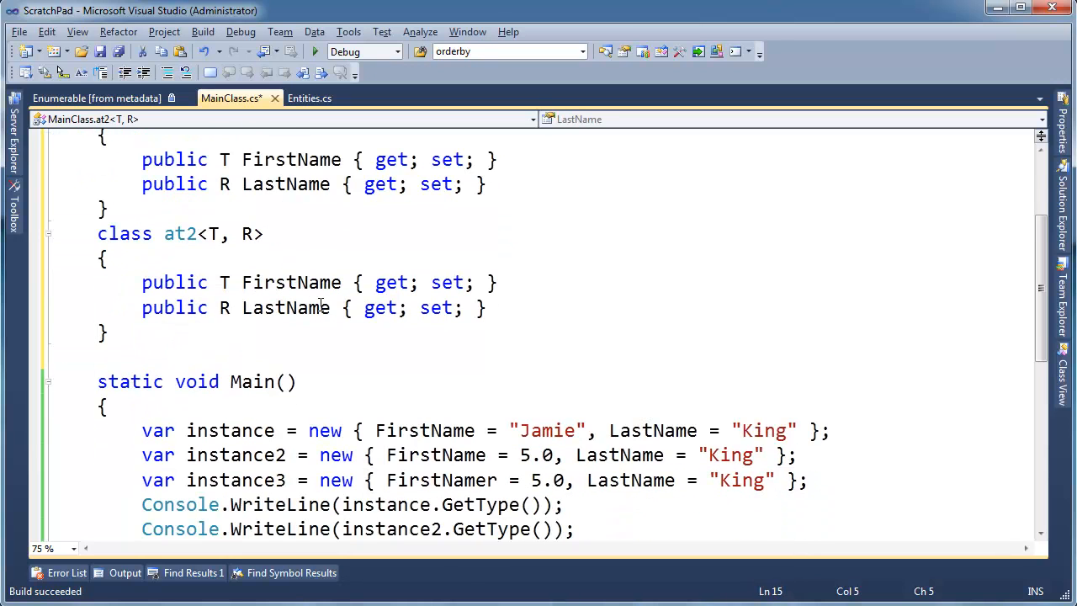
double_click(286, 306)
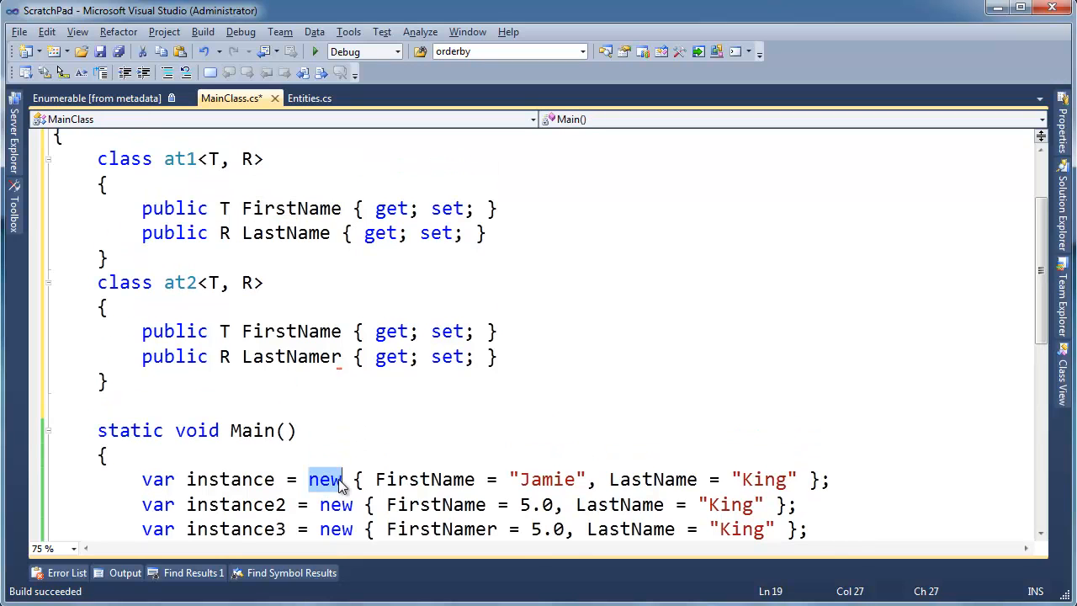
Make the first instance a new at1<string, string> object.
left_click(333, 478)
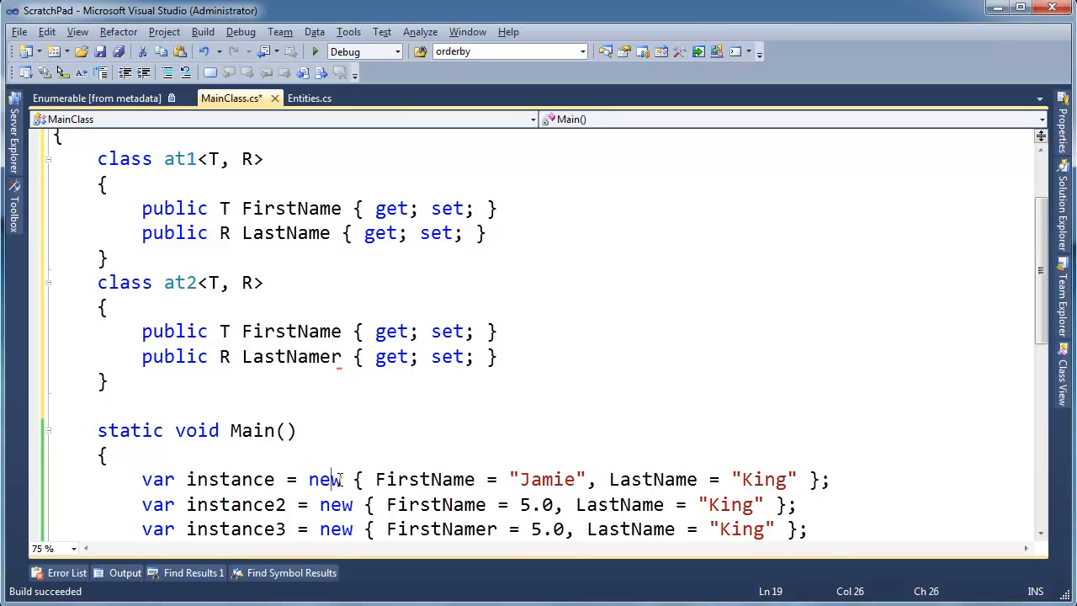
key("Right")
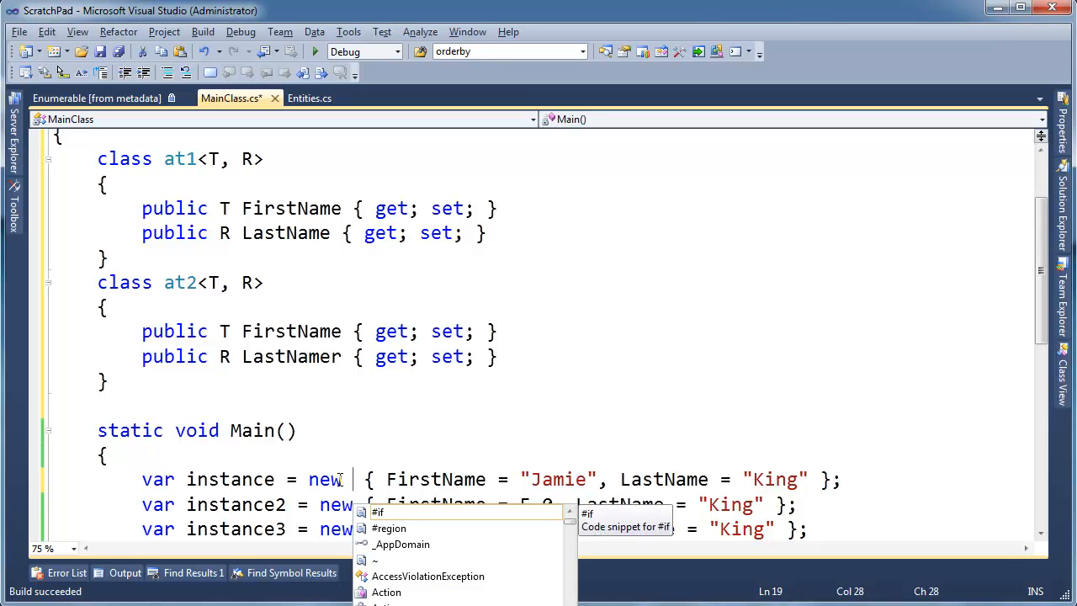
type("at1")
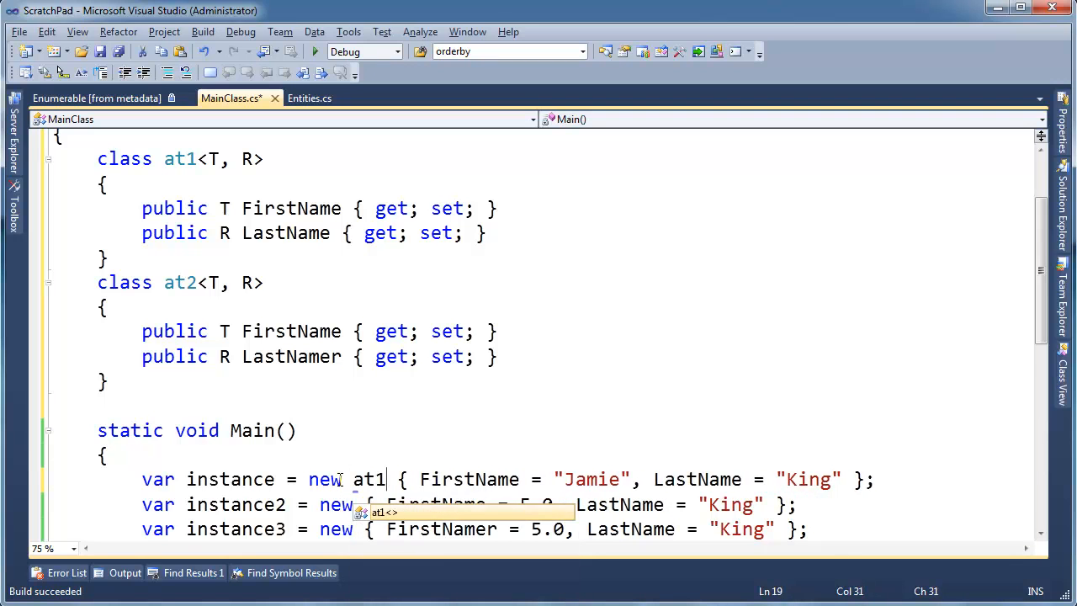
type("<string,")
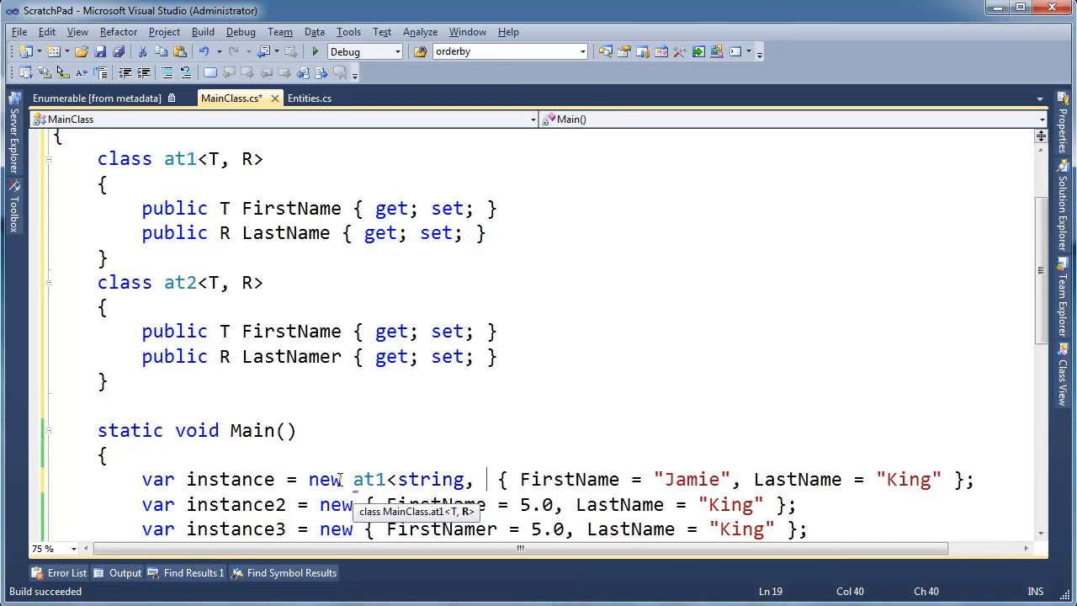
type(", string>")
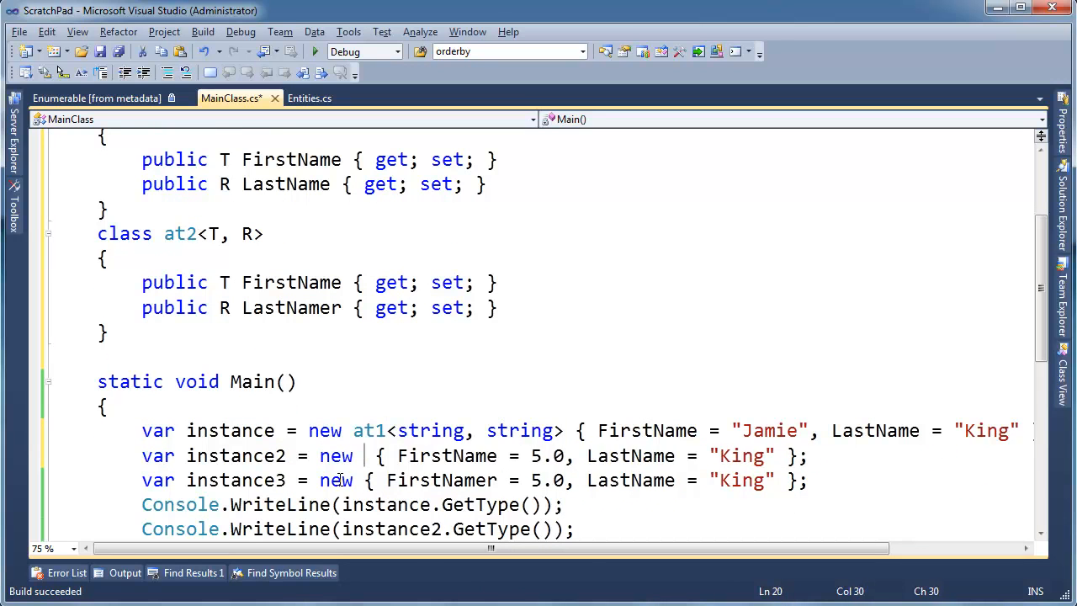
Make instance2 an at1<double, string> and instance3 an at2<double, string> object.
type("at1")
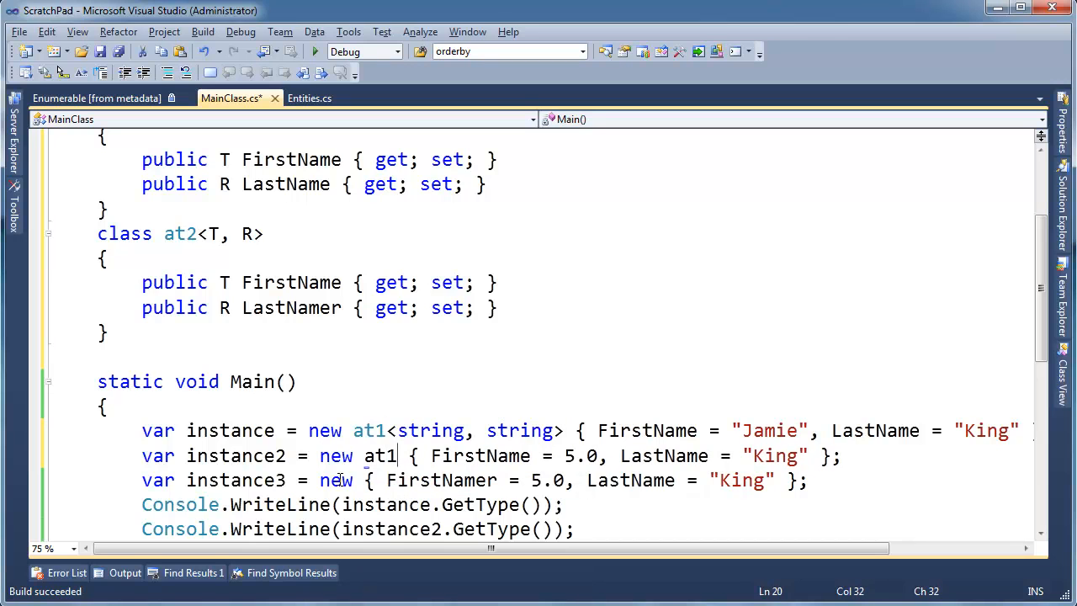
type("<")
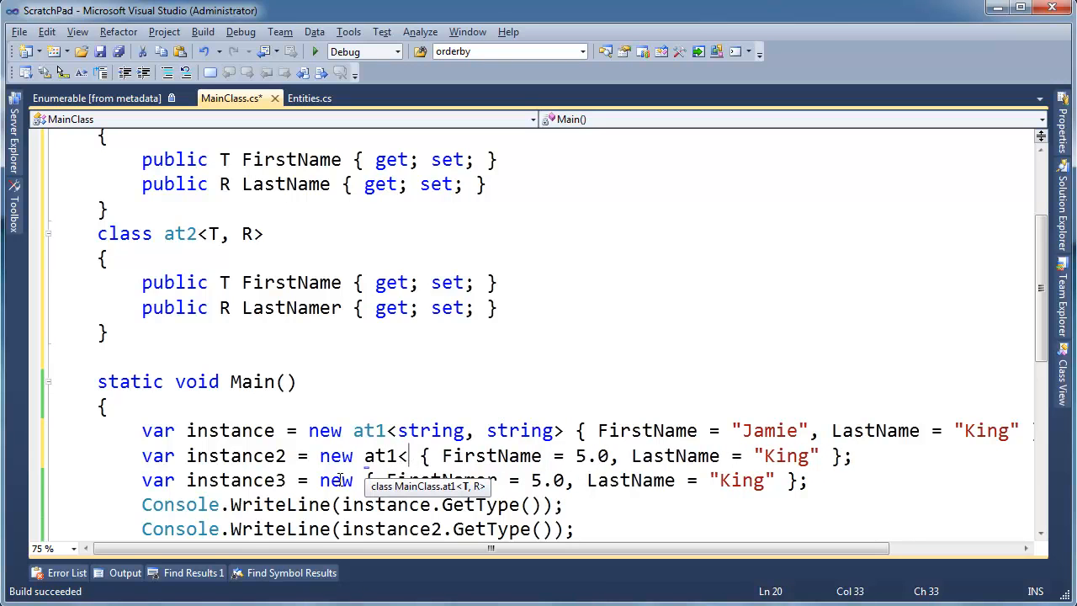
type("double, s")
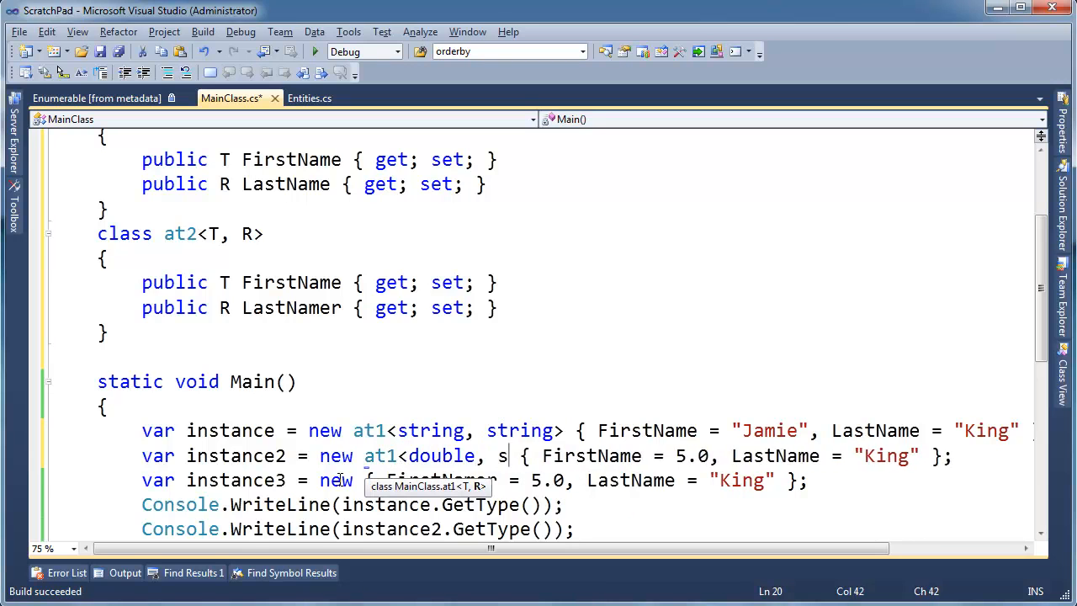
type("tring>")
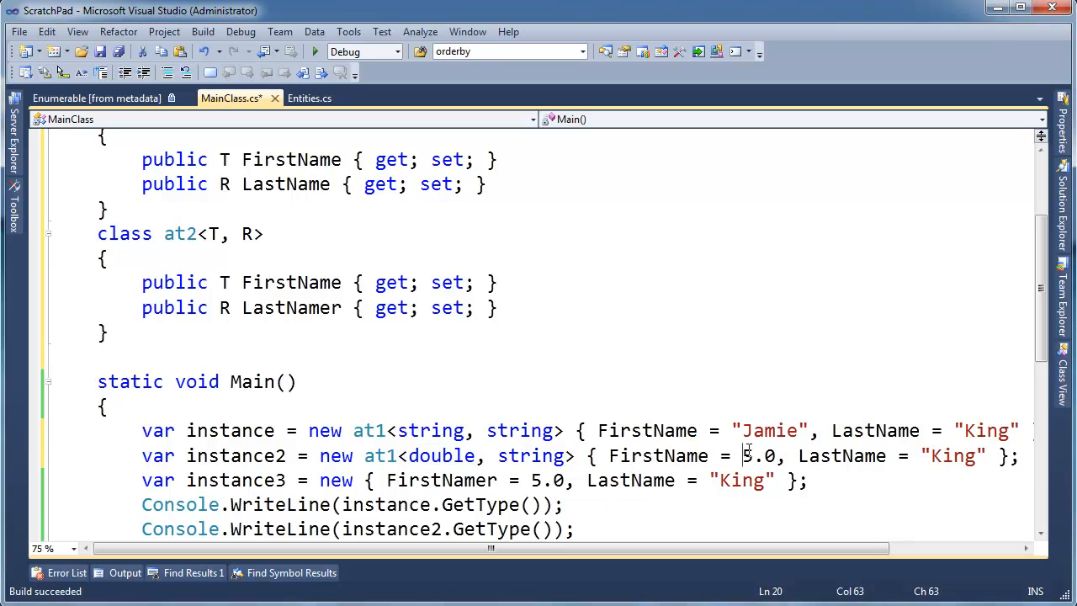
double_click(757, 454)
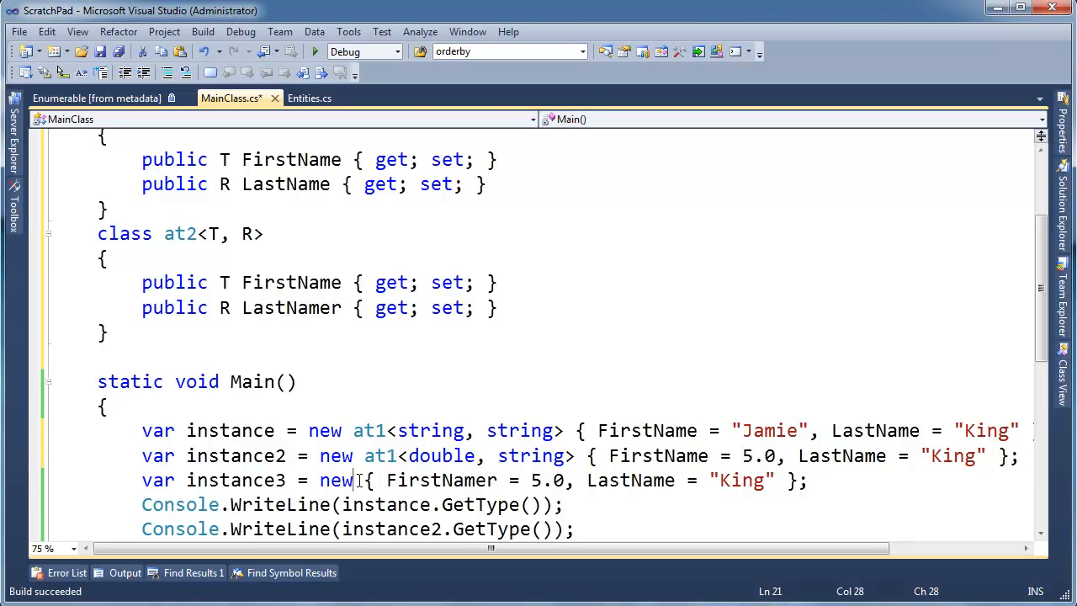
type("at2<")
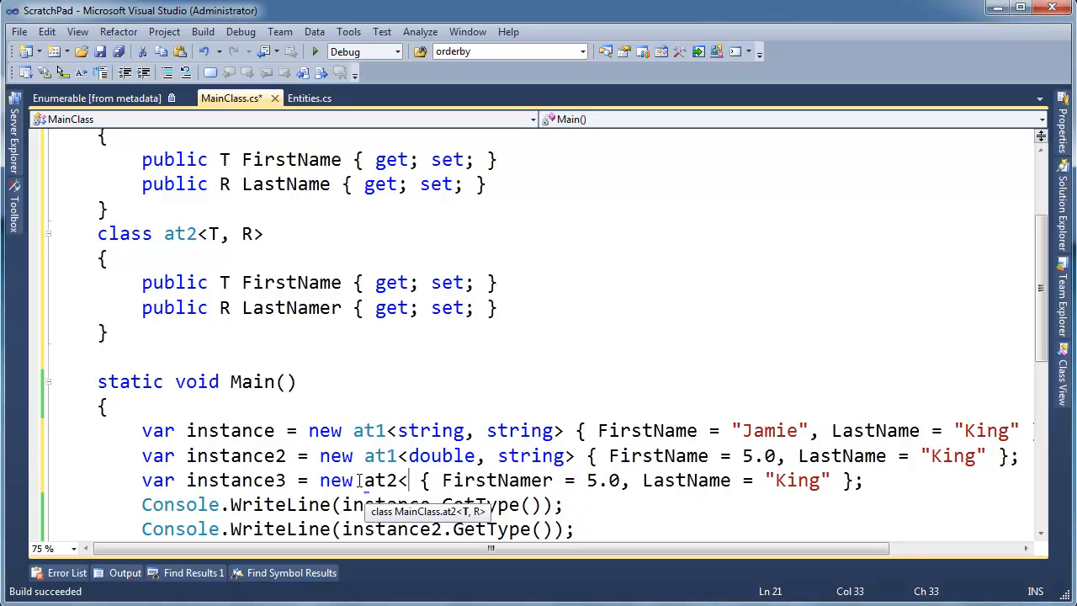
type("double, string>")
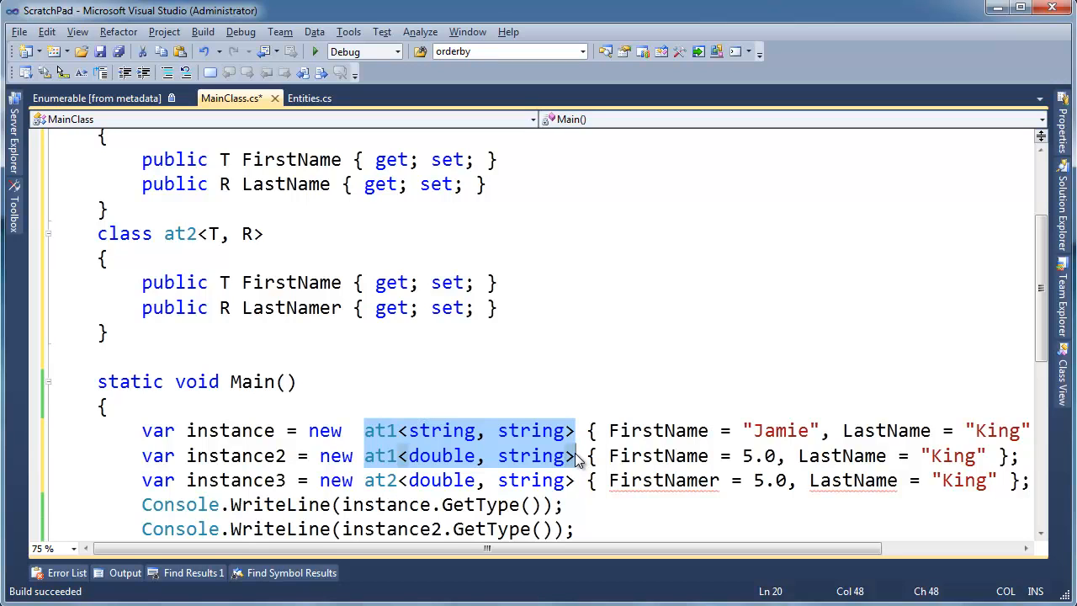
mouse_move(575, 457)
type("r")
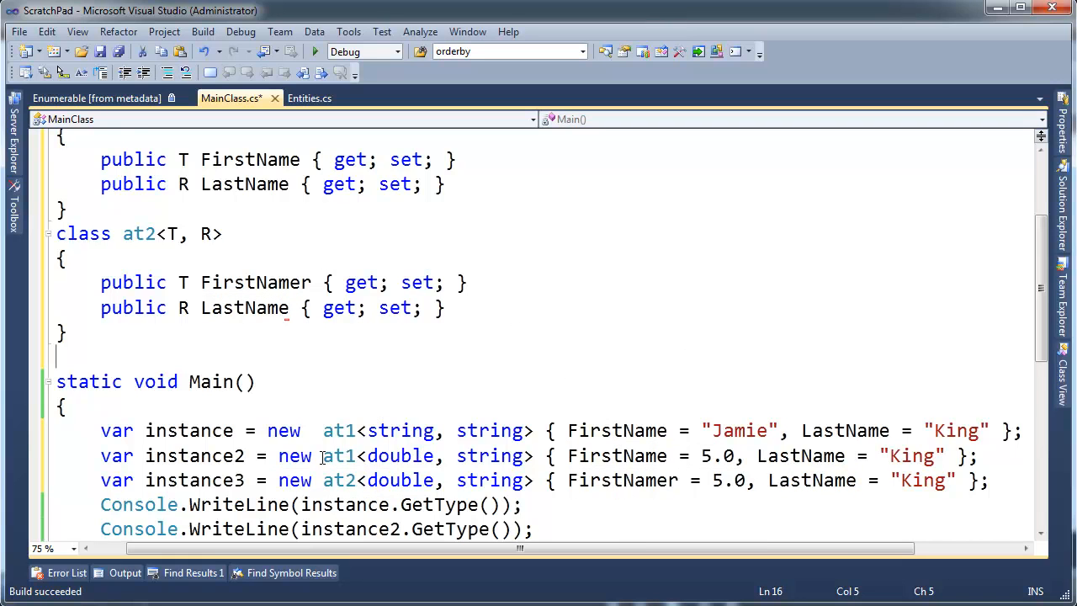
Highlight instance2's at1<double, string> type arguments and the first instance's "Jamie" literal while explaining.
left_click_drag(323, 454, 535, 454)
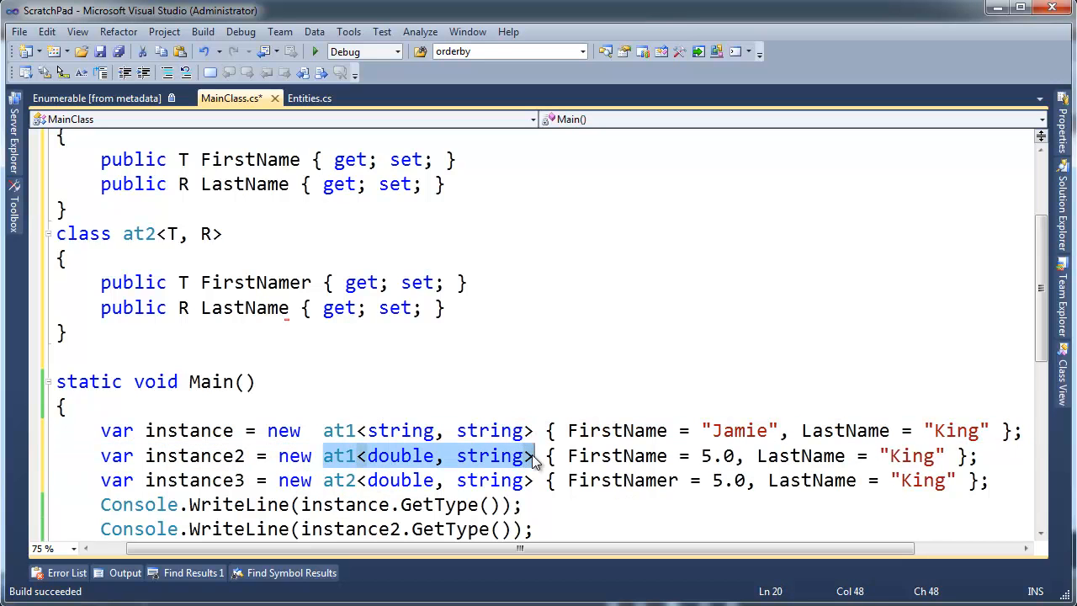
left_click(626, 454)
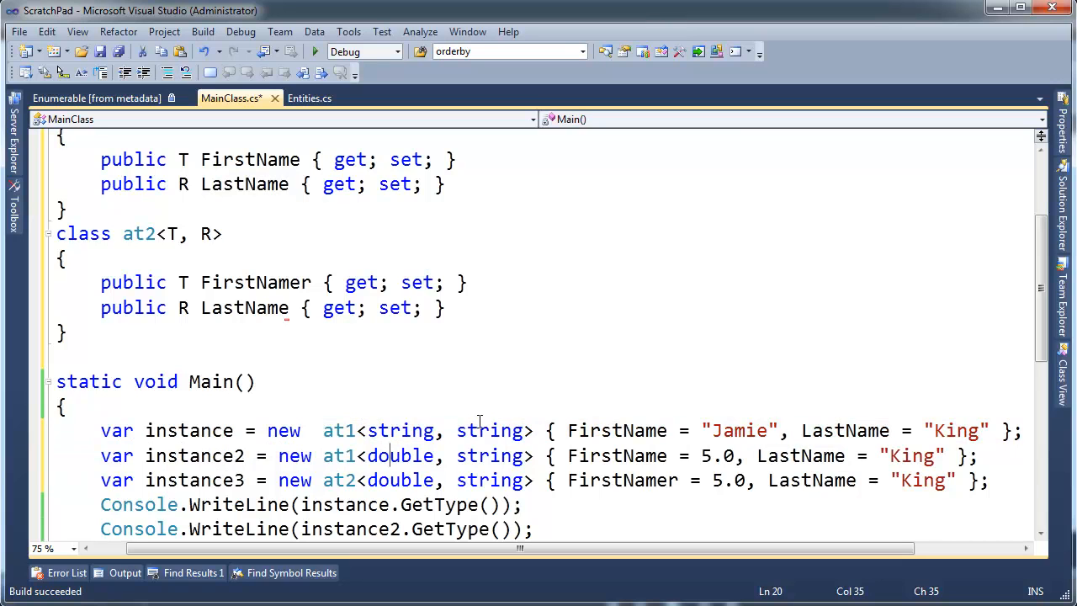
double_click(716, 454)
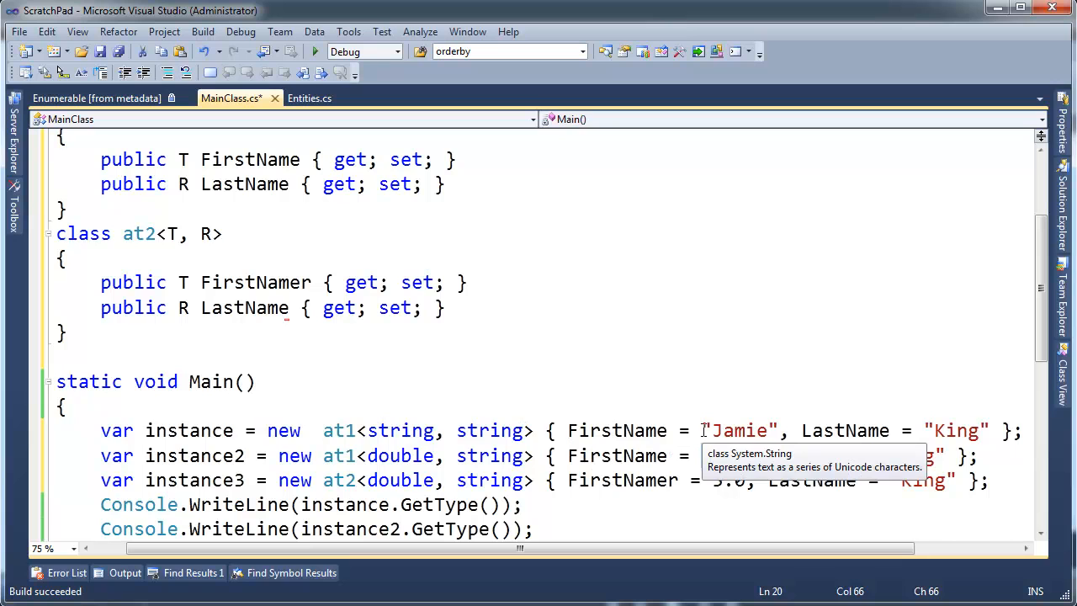
double_click(739, 430)
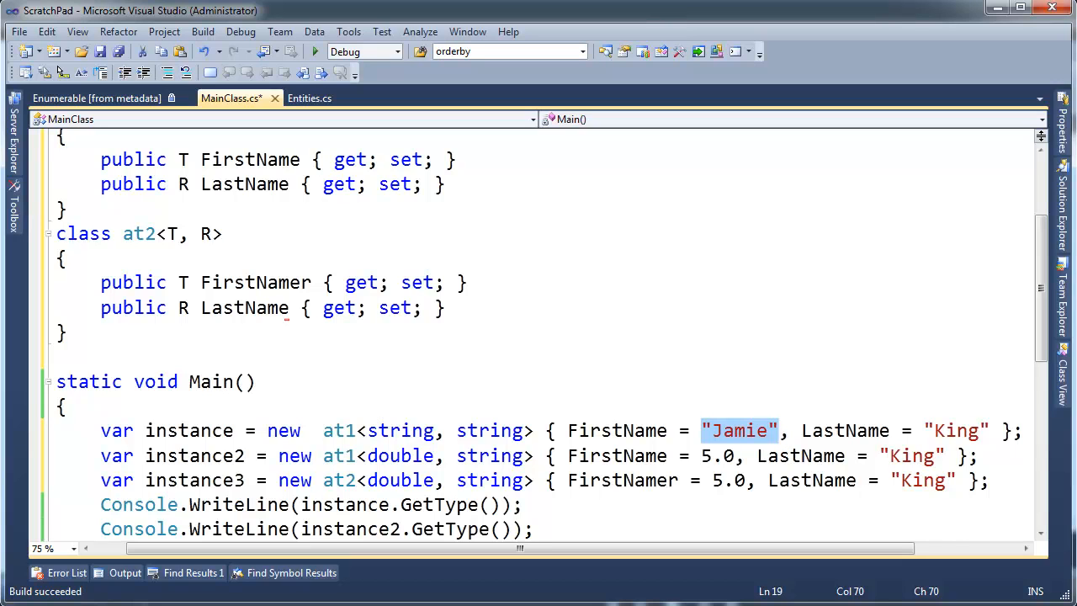
mouse_move(619, 377)
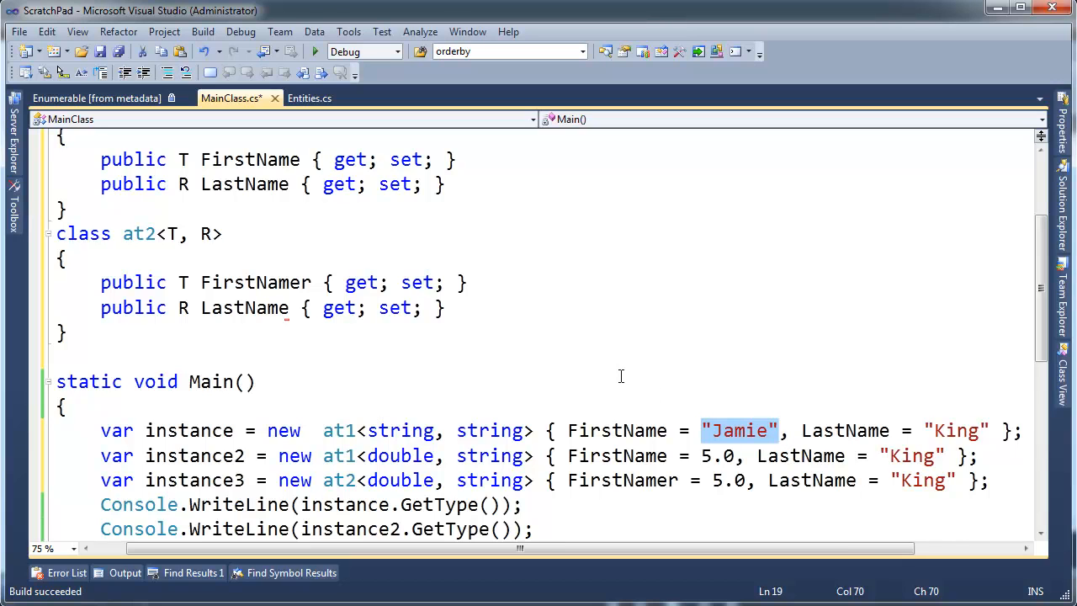